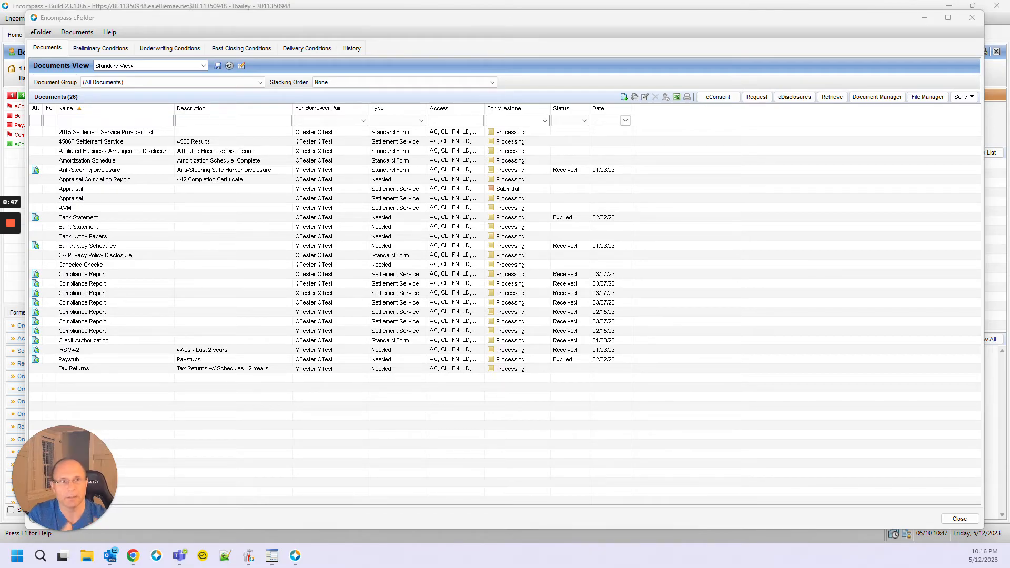
# Step: Widen the first documents-list column until its full Attachments heading is readable
pyautogui.click(68, 359)
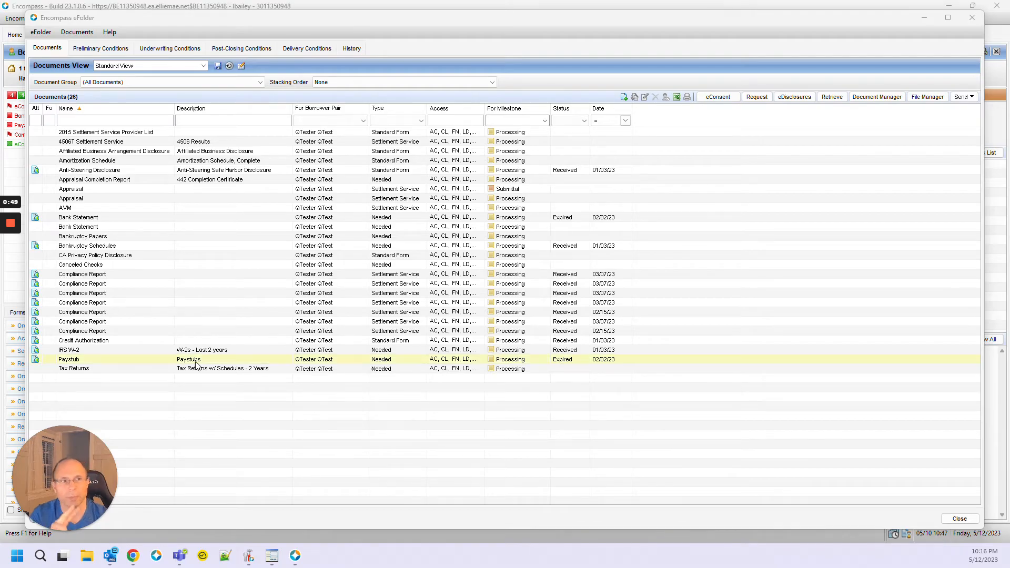
pyautogui.click(409, 410)
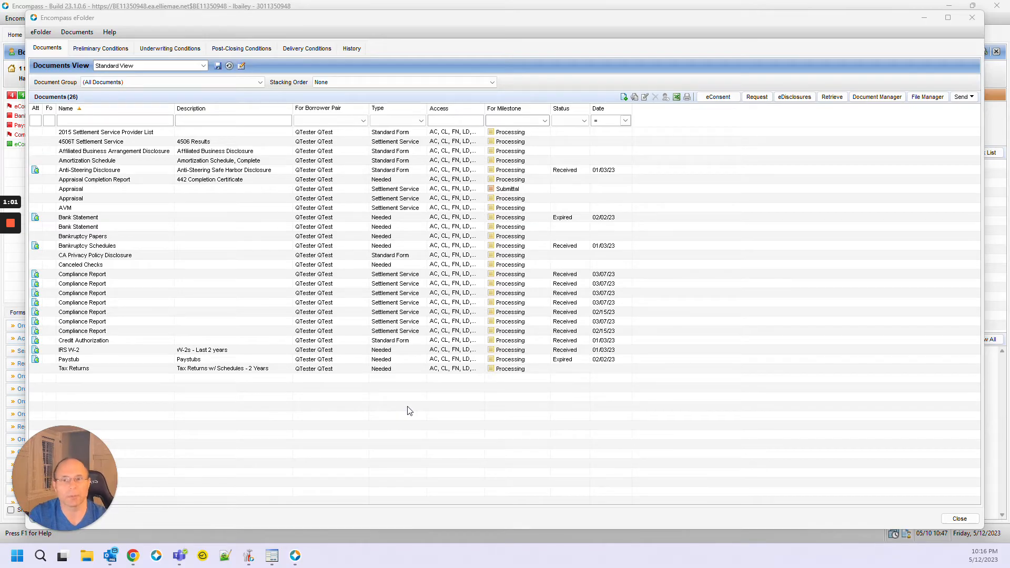
pyautogui.moveTo(513, 425)
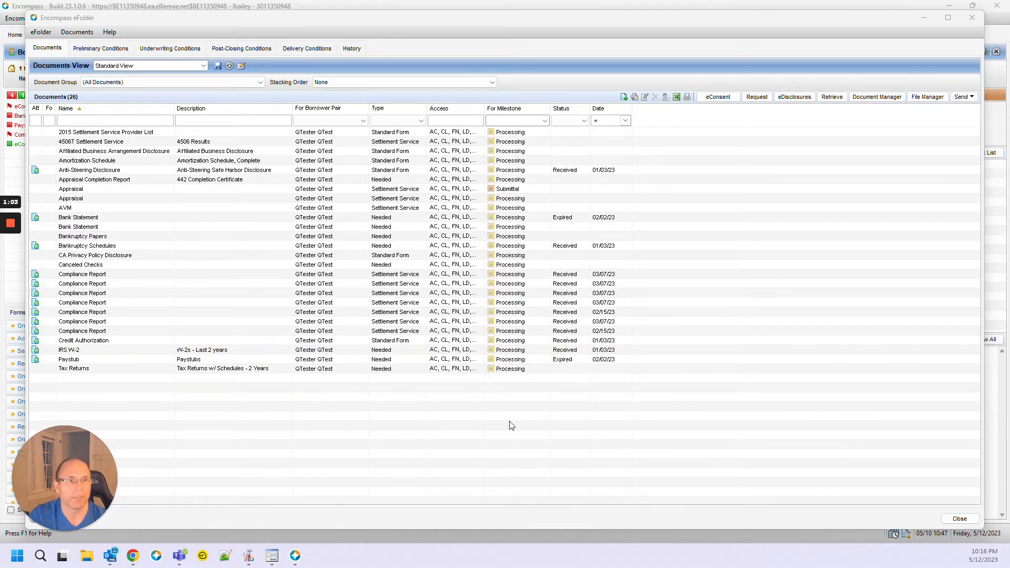
pyautogui.moveTo(862, 105)
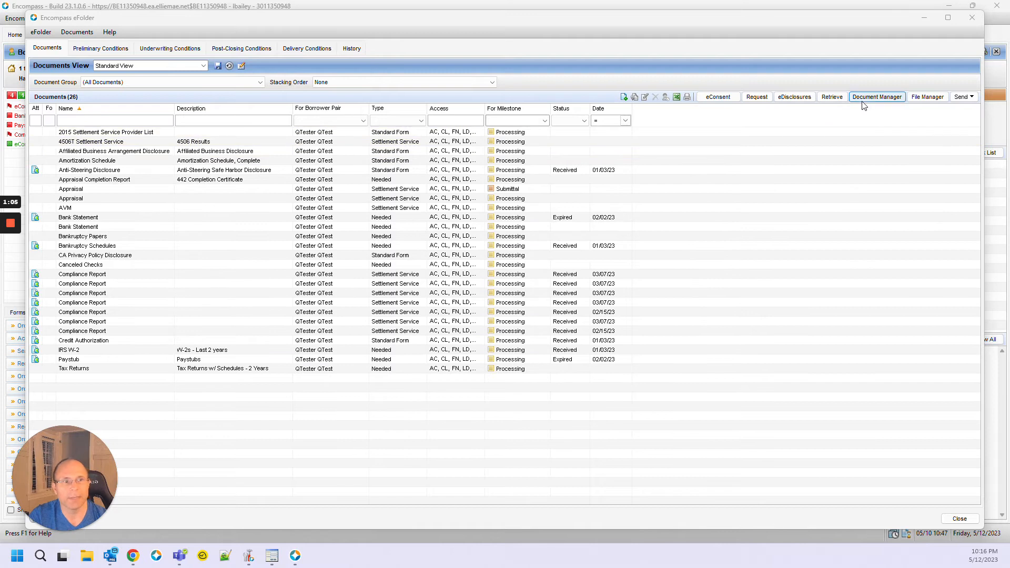
pyautogui.moveTo(917, 102)
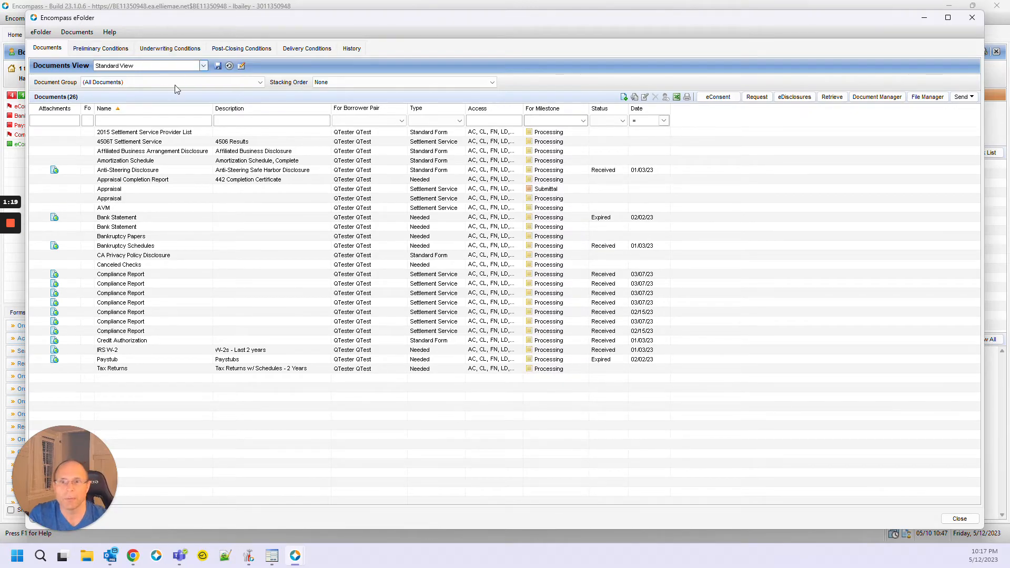
pyautogui.click(129, 171)
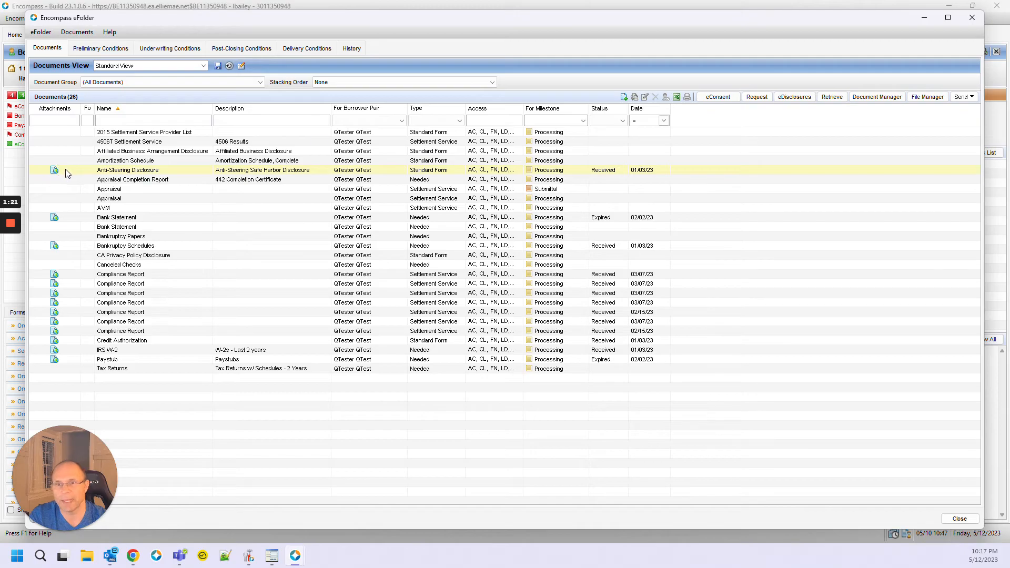
pyautogui.moveTo(65, 172)
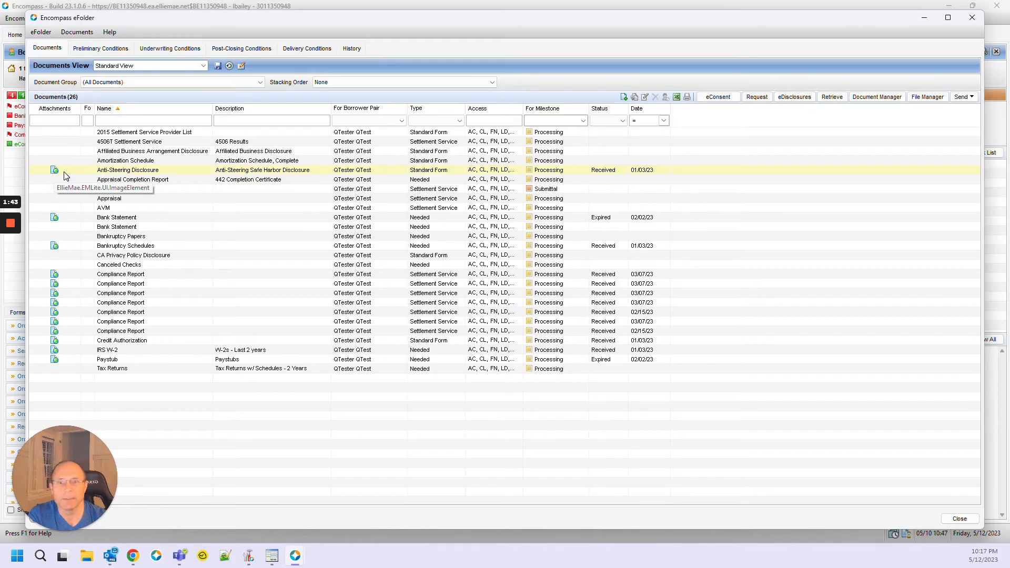
pyautogui.doubleClick(128, 170)
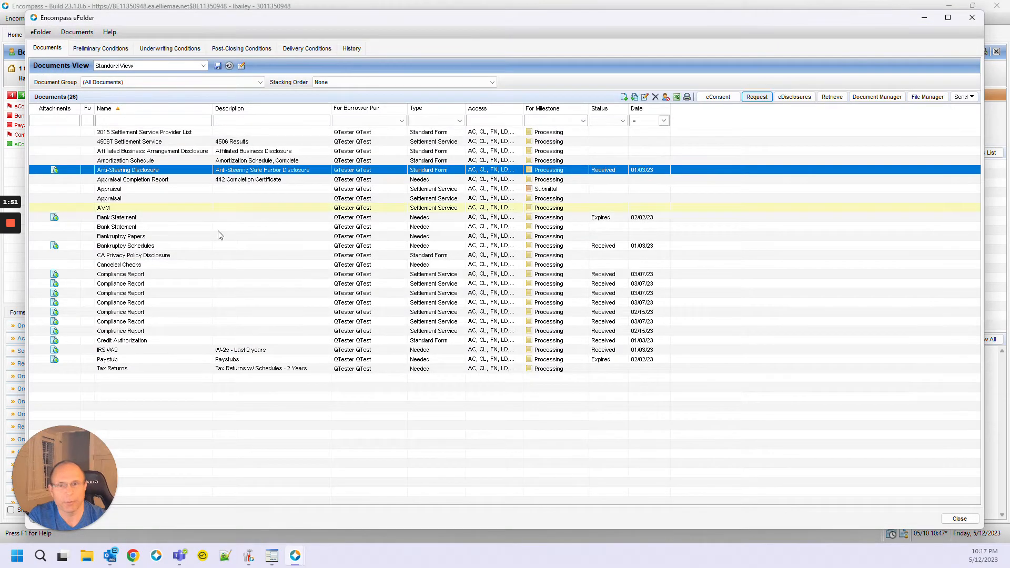
pyautogui.doubleClick(116, 217)
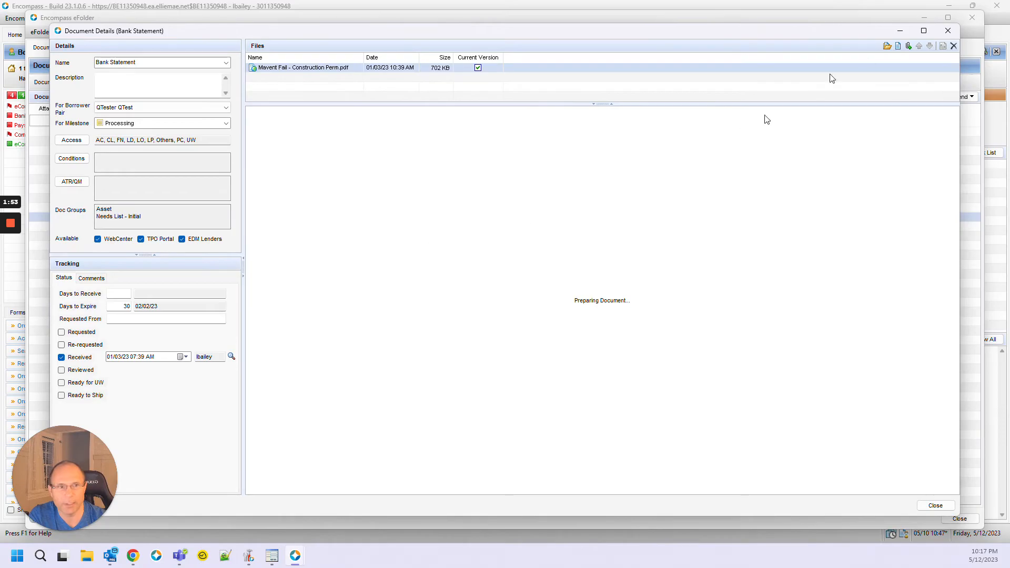
pyautogui.click(935, 505)
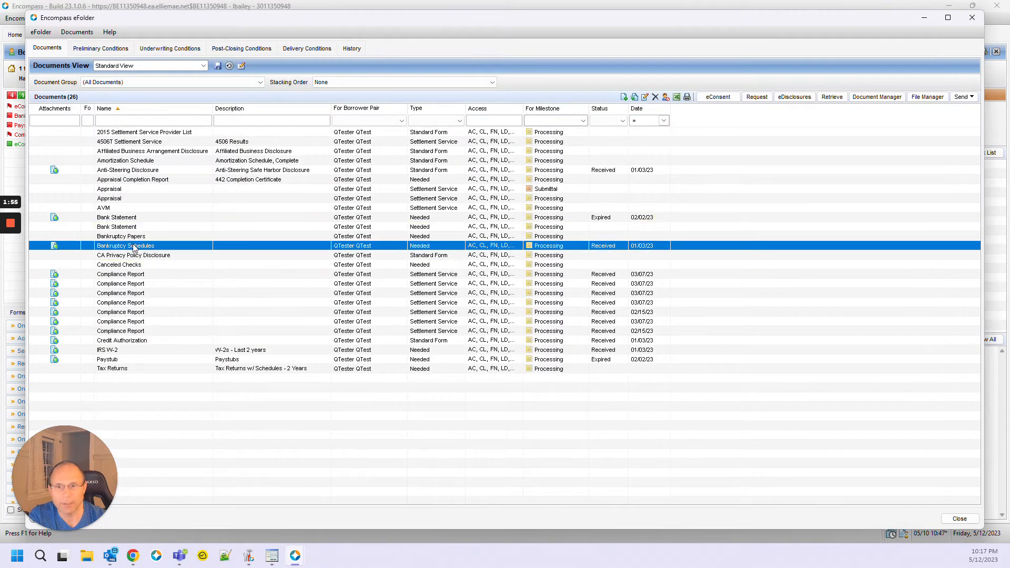
pyautogui.doubleClick(125, 246)
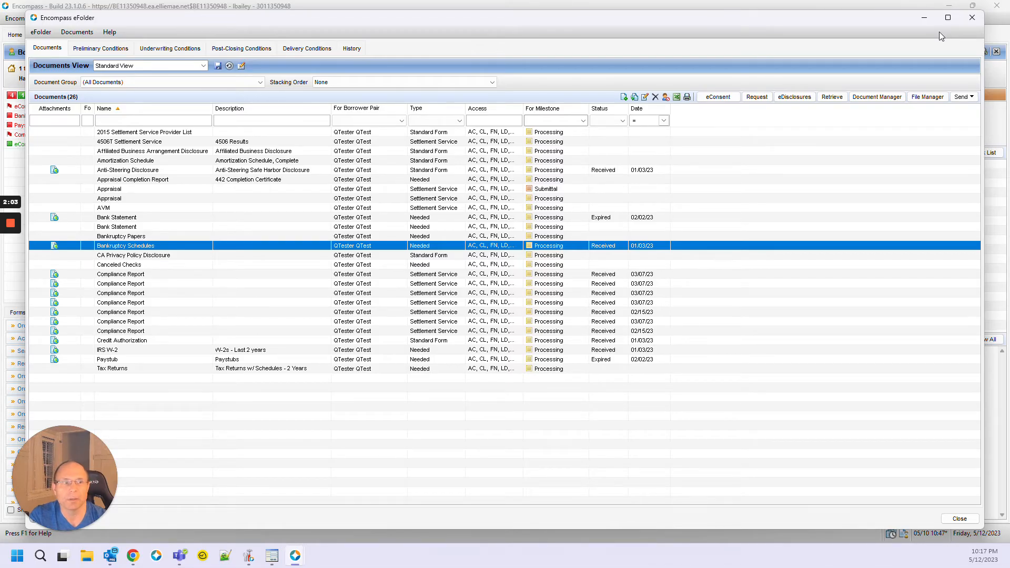
pyautogui.moveTo(913, 44)
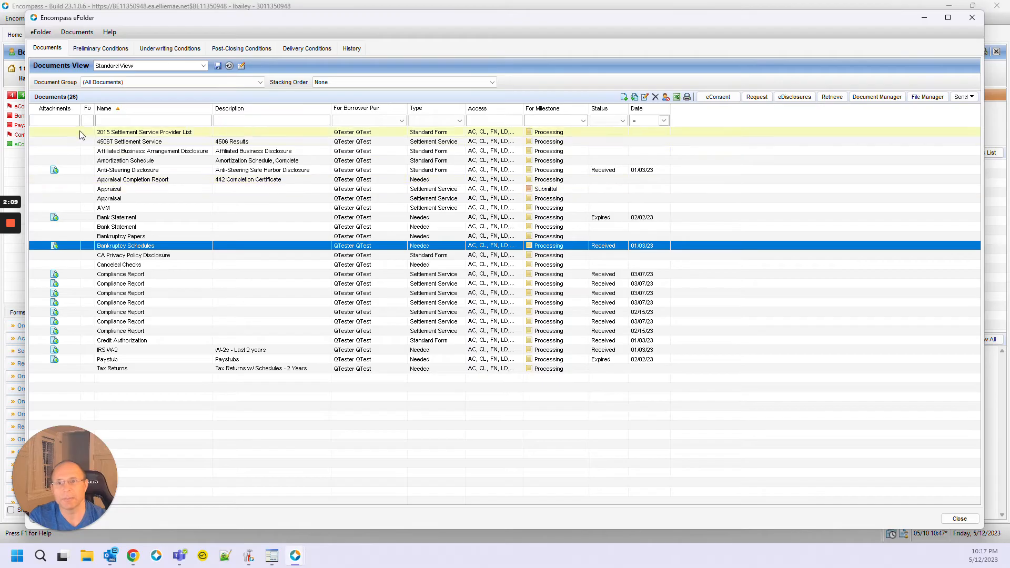
# Step: Sort documents by attachments, start a combined Save Document As with preview, then cancel it
pyautogui.click(52, 107)
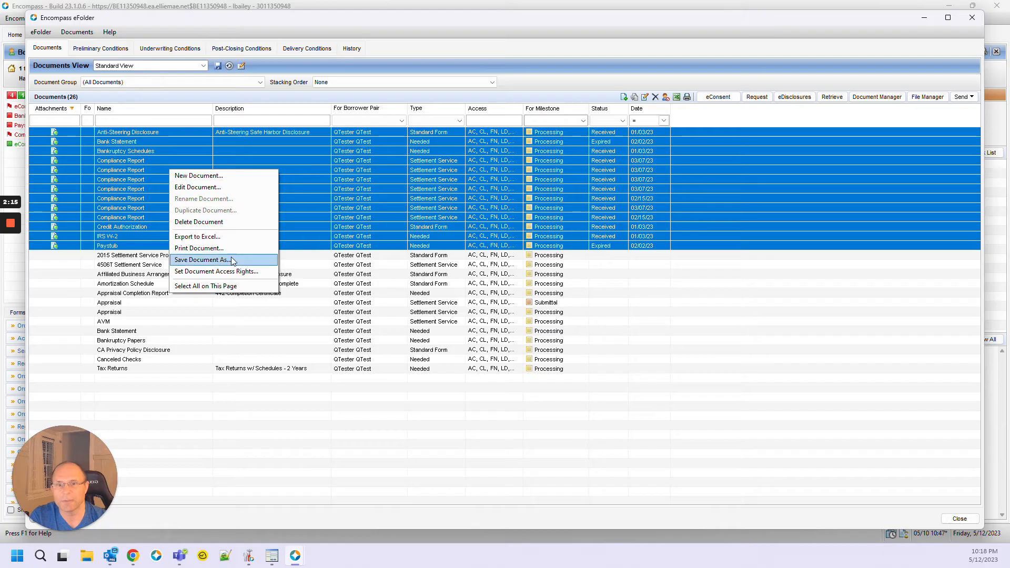
pyautogui.click(202, 260)
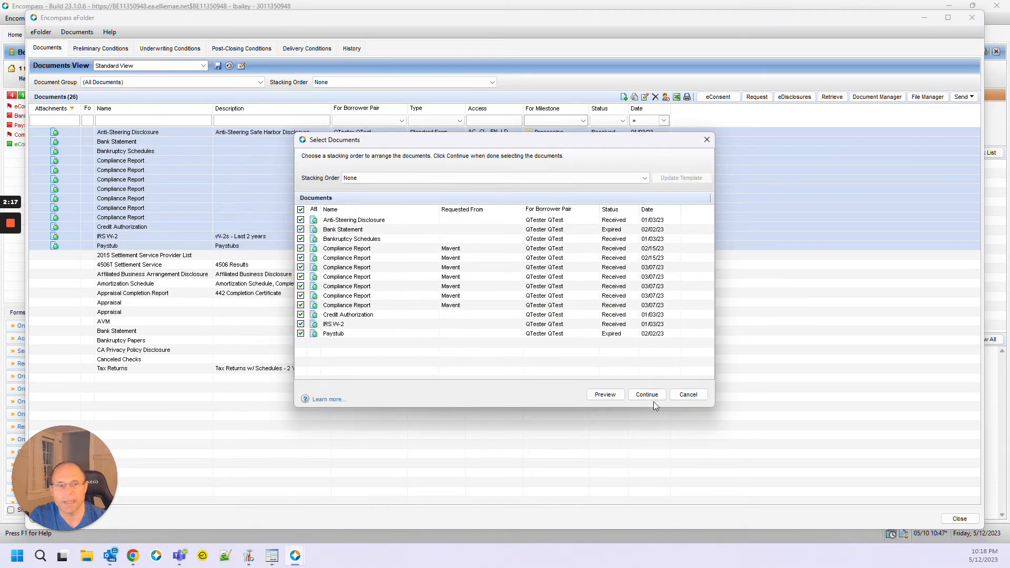
pyautogui.click(605, 395)
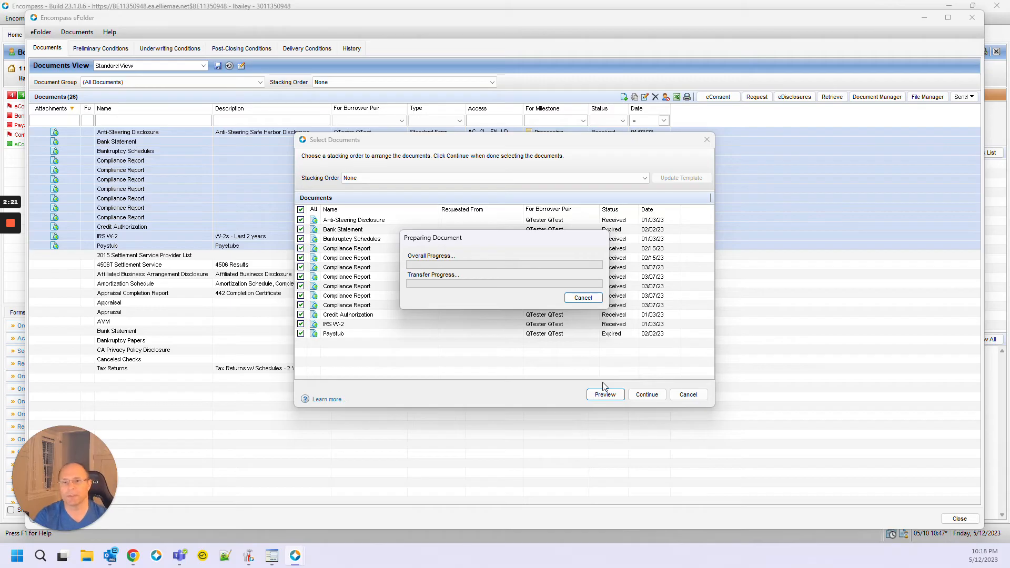
pyautogui.click(604, 395)
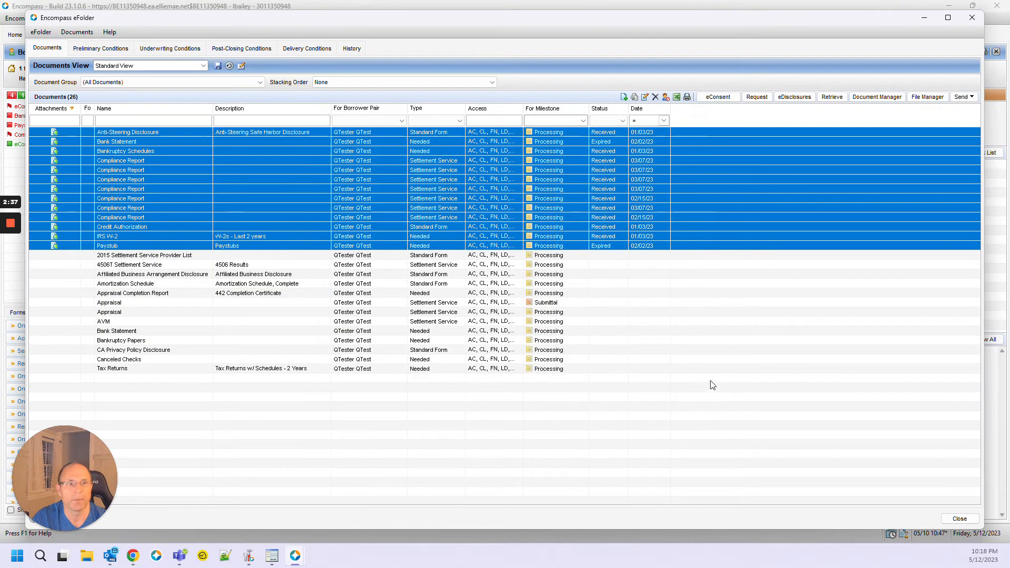
# Step: Select Bankruptcy Papers, launch the Document Manager and maximize it to full screen
pyautogui.click(121, 341)
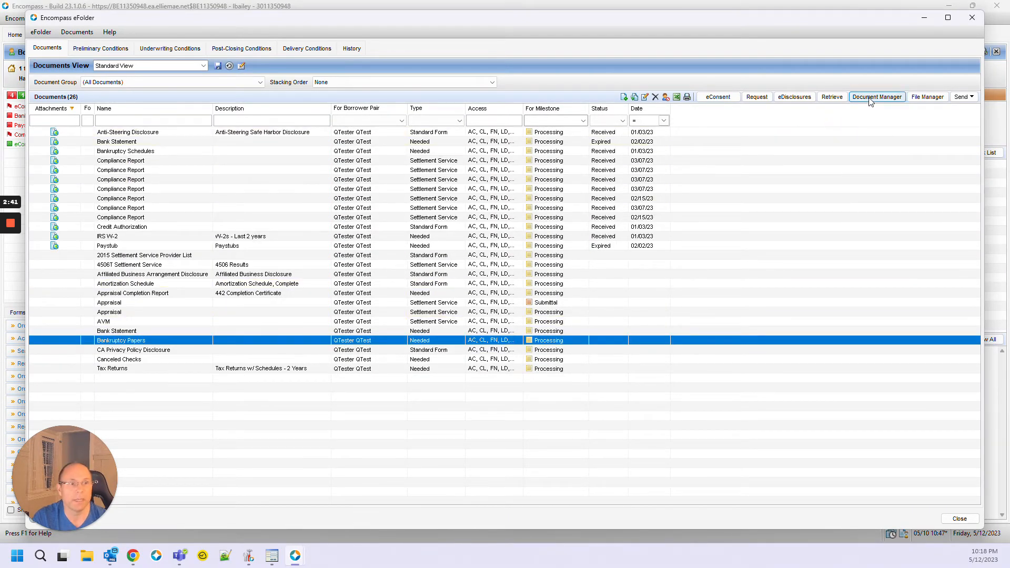
pyautogui.click(877, 96)
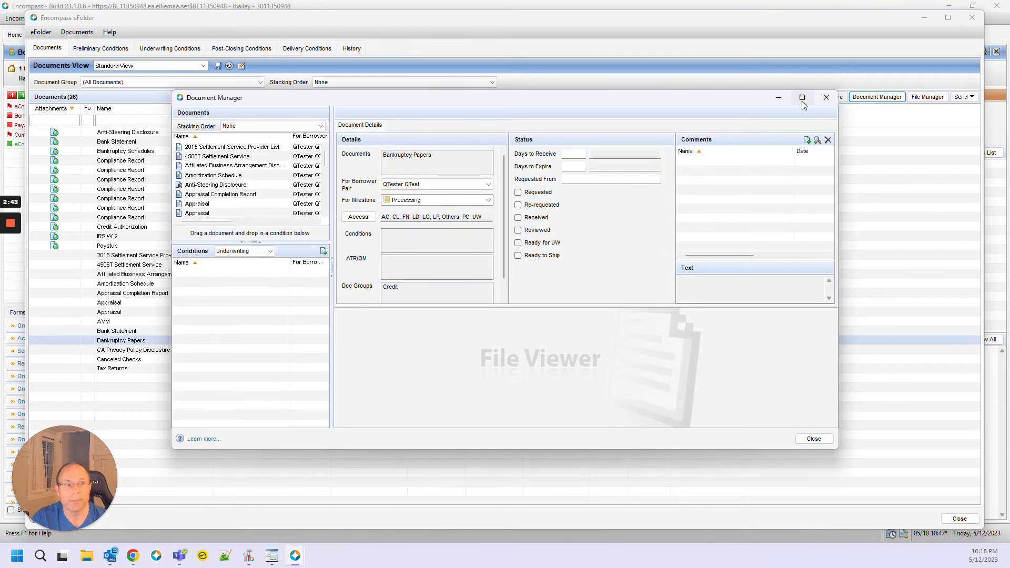
pyautogui.click(801, 97)
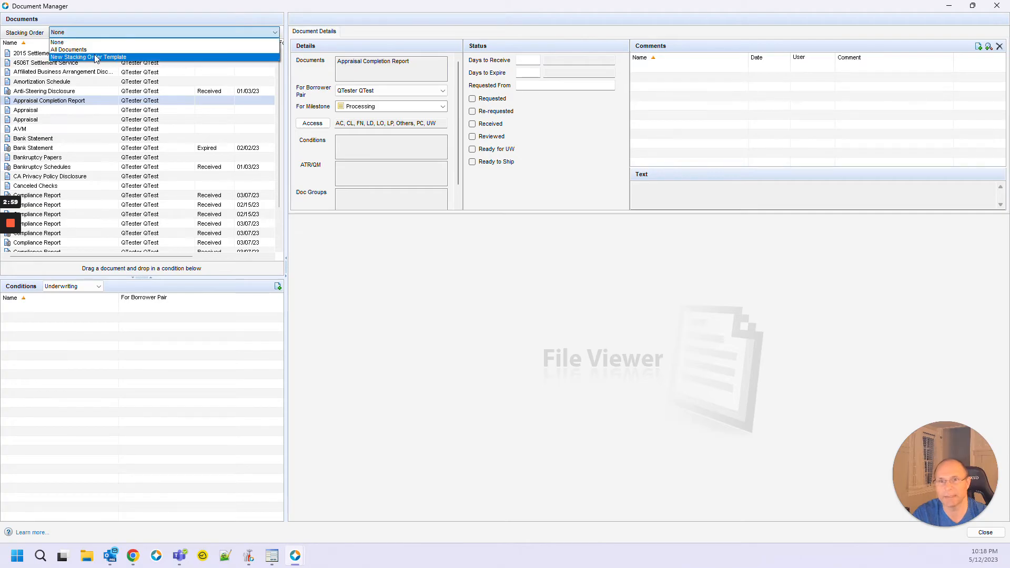
# Step: Apply the New Stacking Order Template to the Document Manager list
pyautogui.click(95, 57)
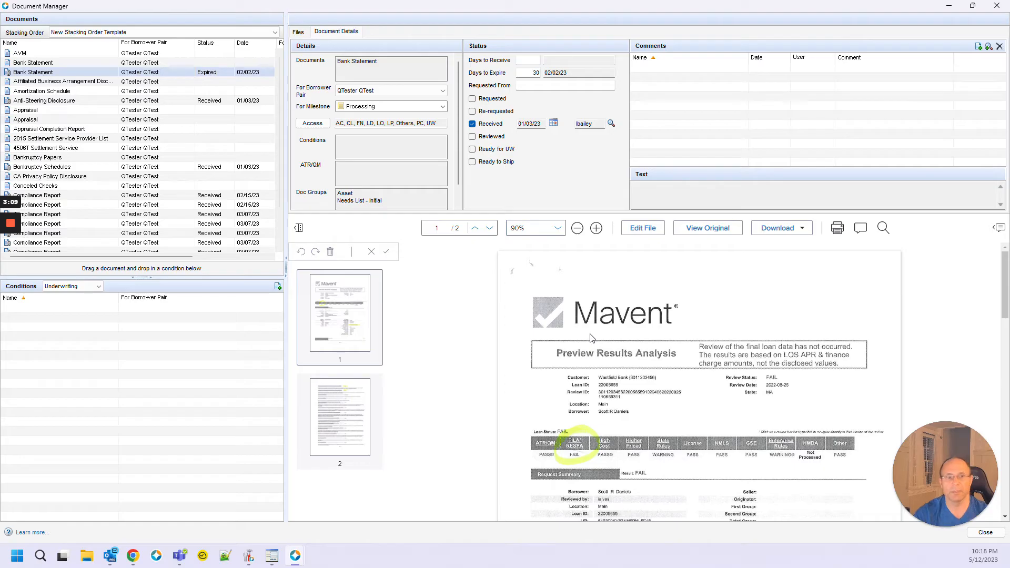
pyautogui.moveTo(577, 364)
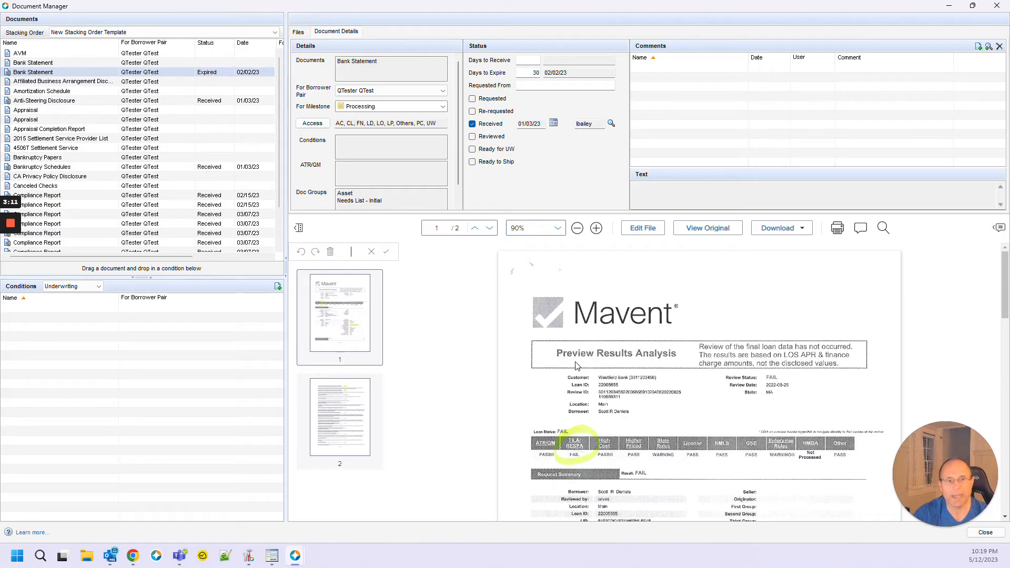
pyautogui.moveTo(559, 332)
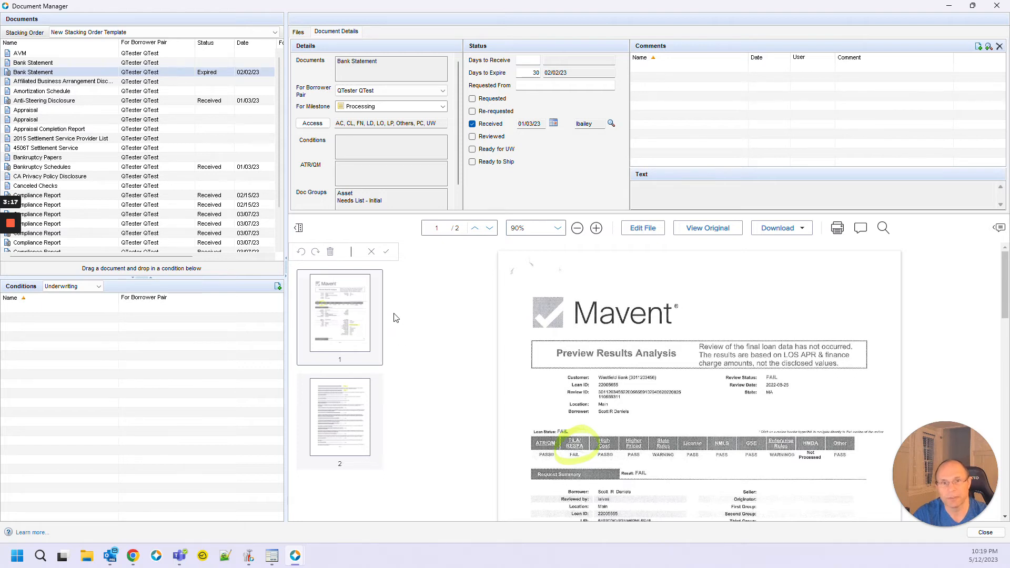
pyautogui.moveTo(101, 368)
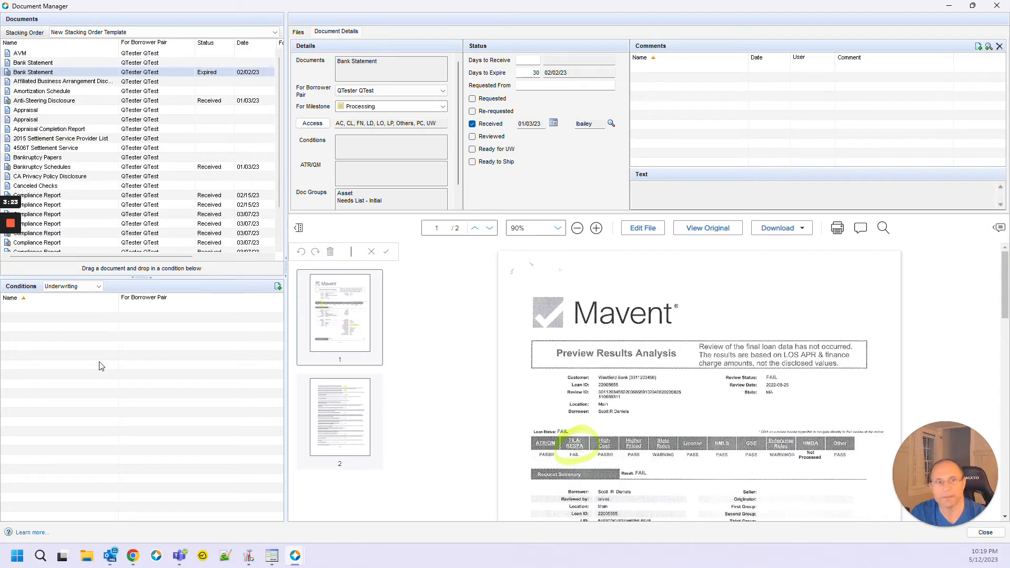
pyautogui.moveTo(470, 265)
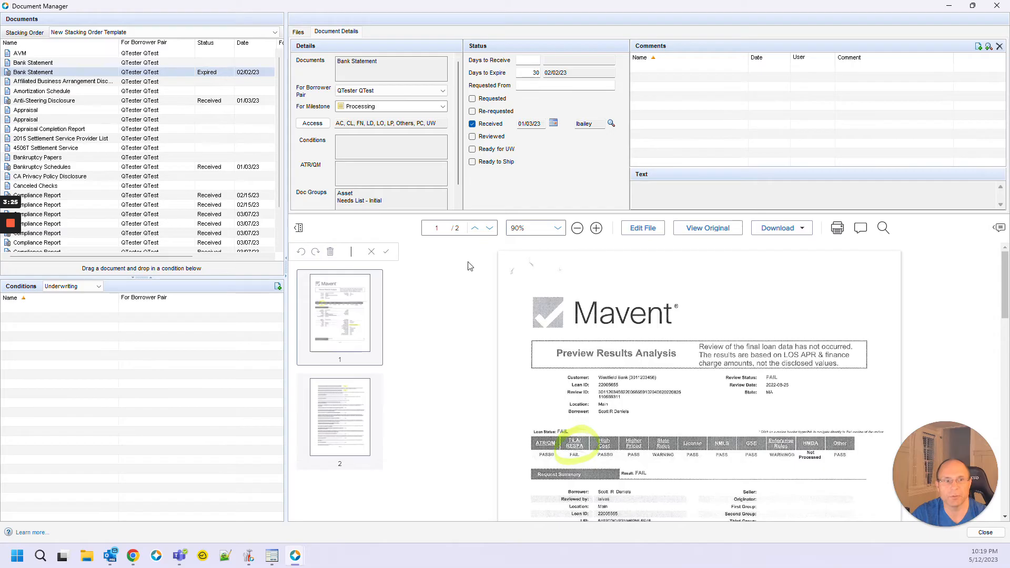
pyautogui.moveTo(764, 240)
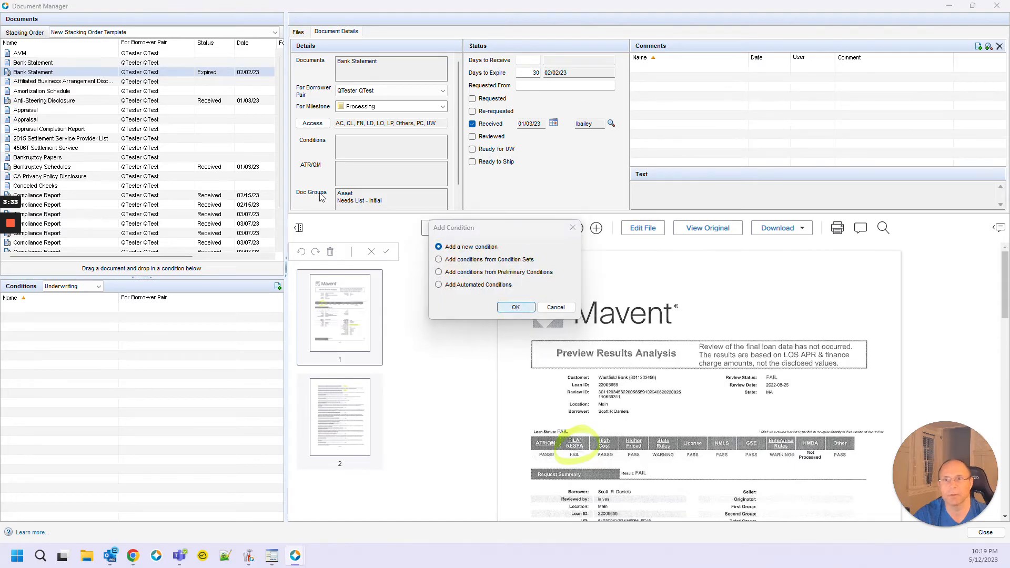
# Step: Add a new underwriting condition named 'test'
pyautogui.click(515, 308)
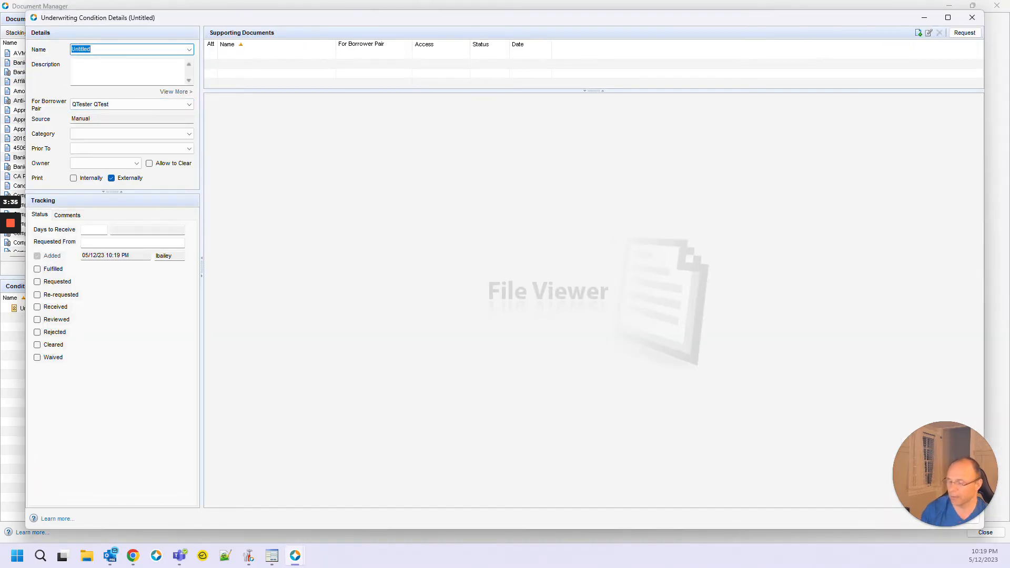
pyautogui.write('twa')
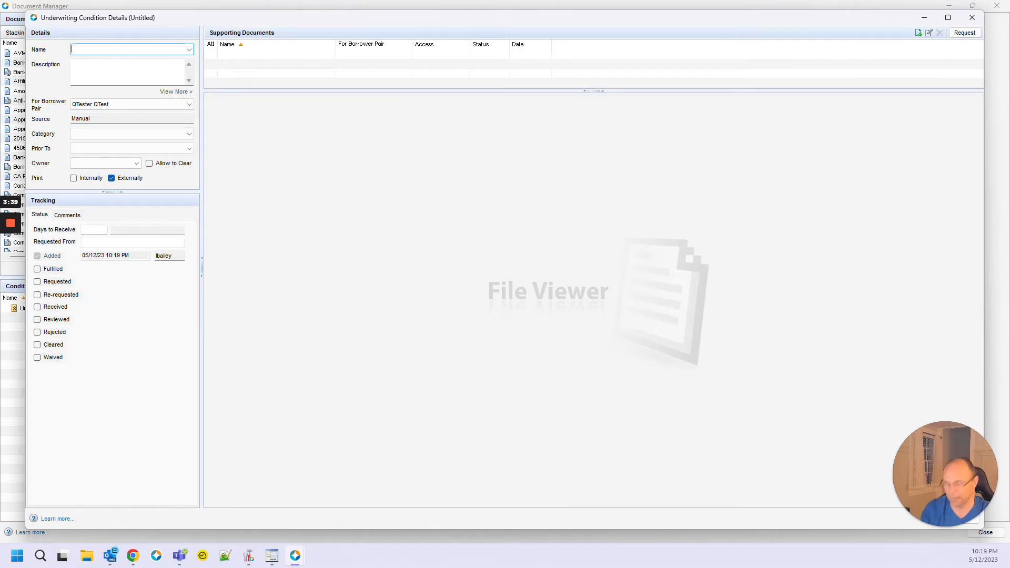
pyautogui.write('test')
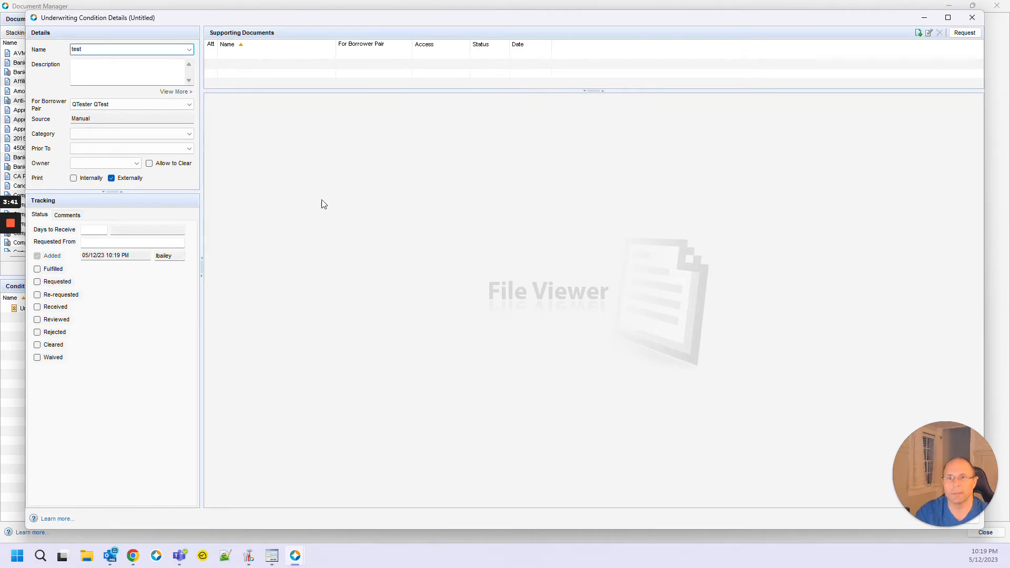
pyautogui.moveTo(597, 157)
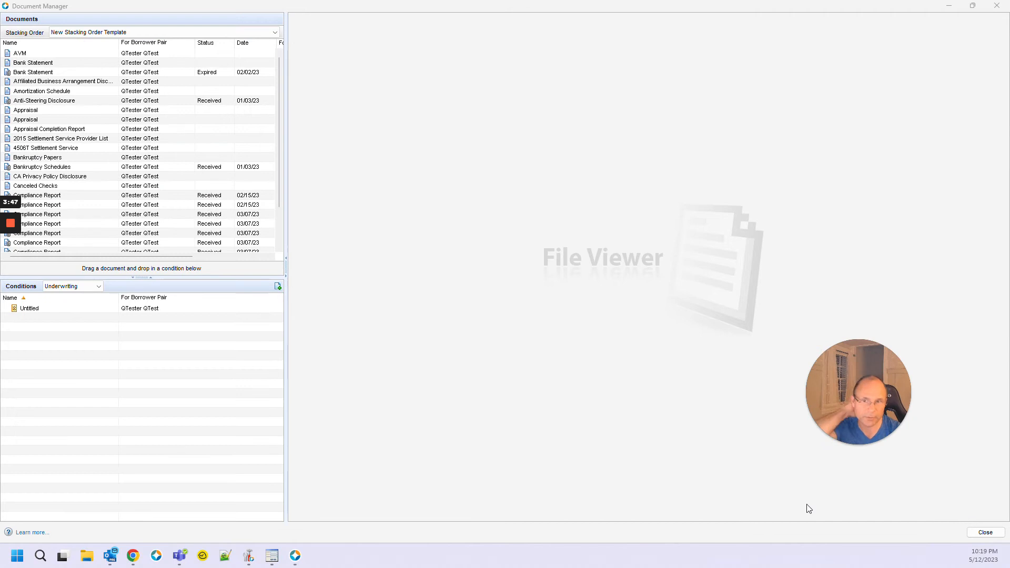
pyautogui.click(31, 72)
pyautogui.write('test')
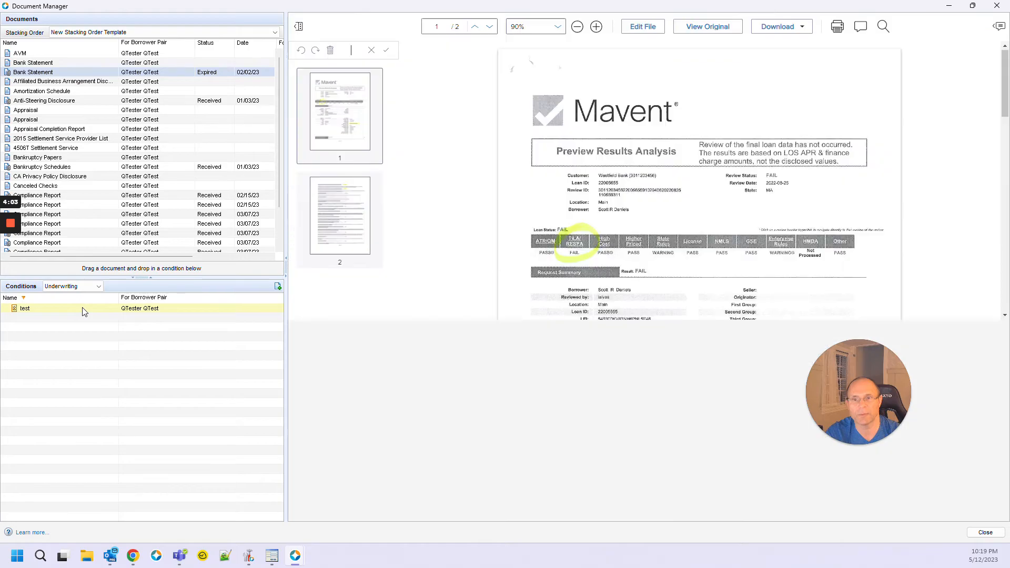
# Step: Review the test condition and the Bank Statement's Mavent file, then close the Document Manager
pyautogui.click(25, 308)
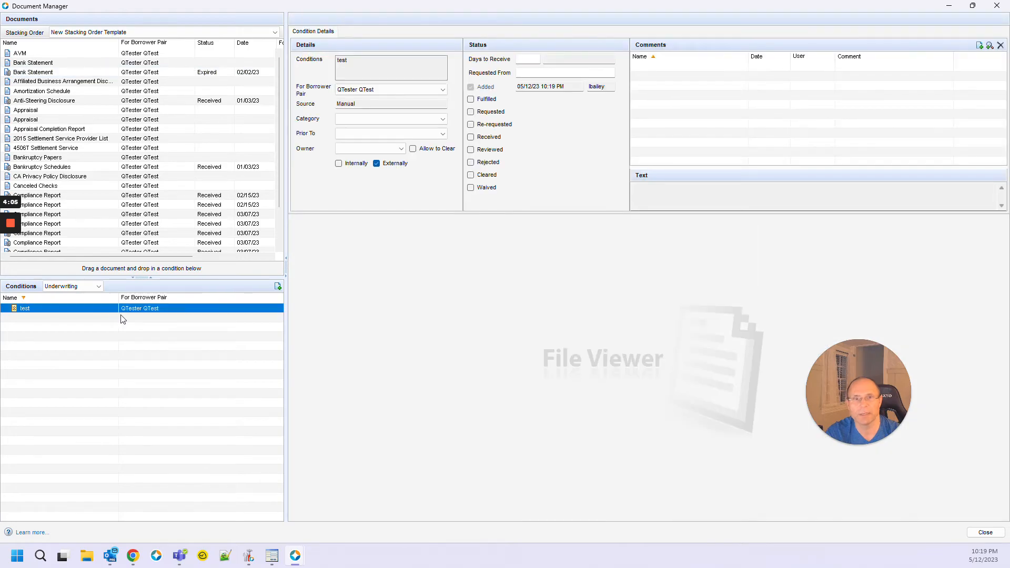
pyautogui.moveTo(453, 224)
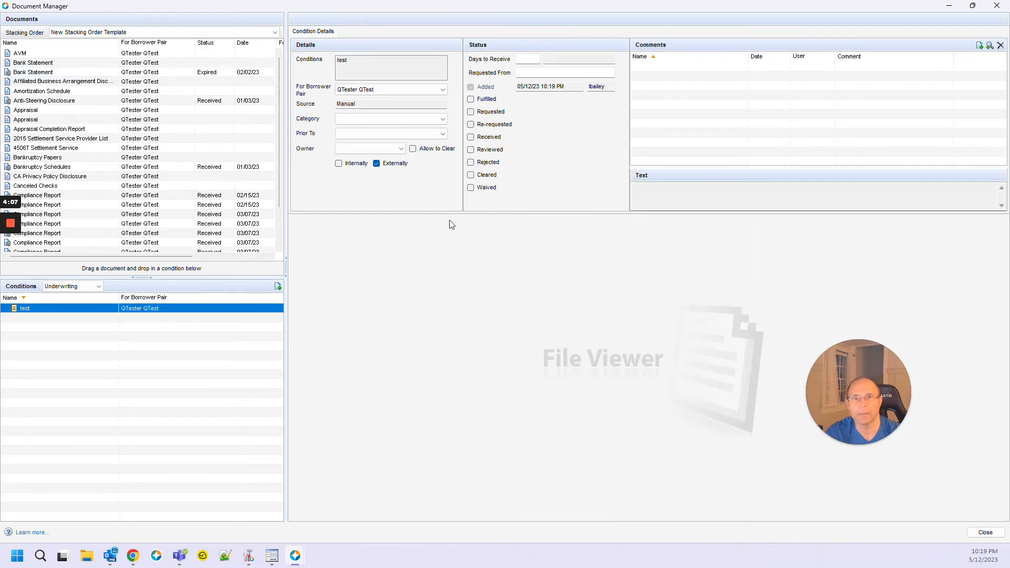
pyautogui.moveTo(381, 344)
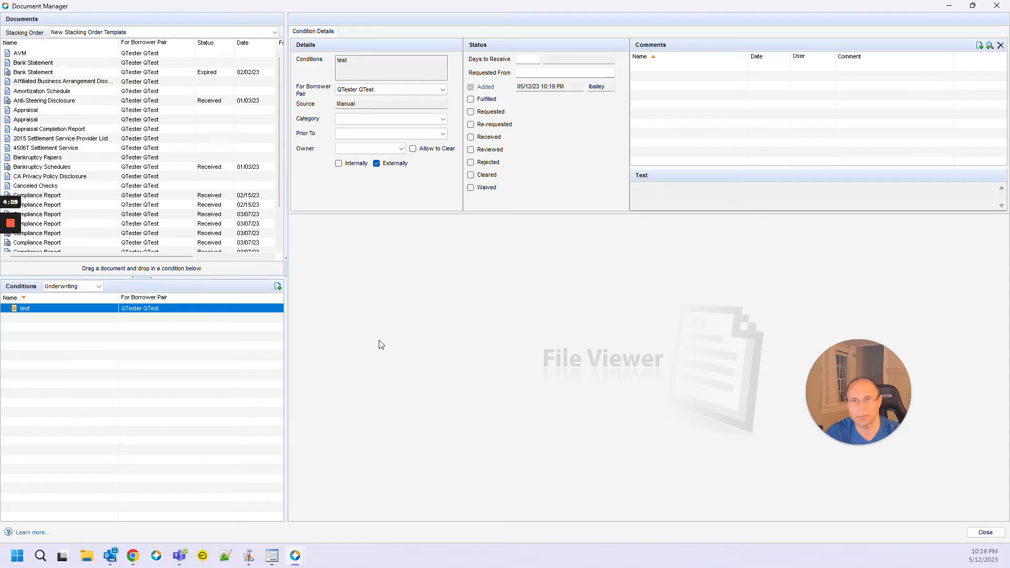
pyautogui.click(27, 72)
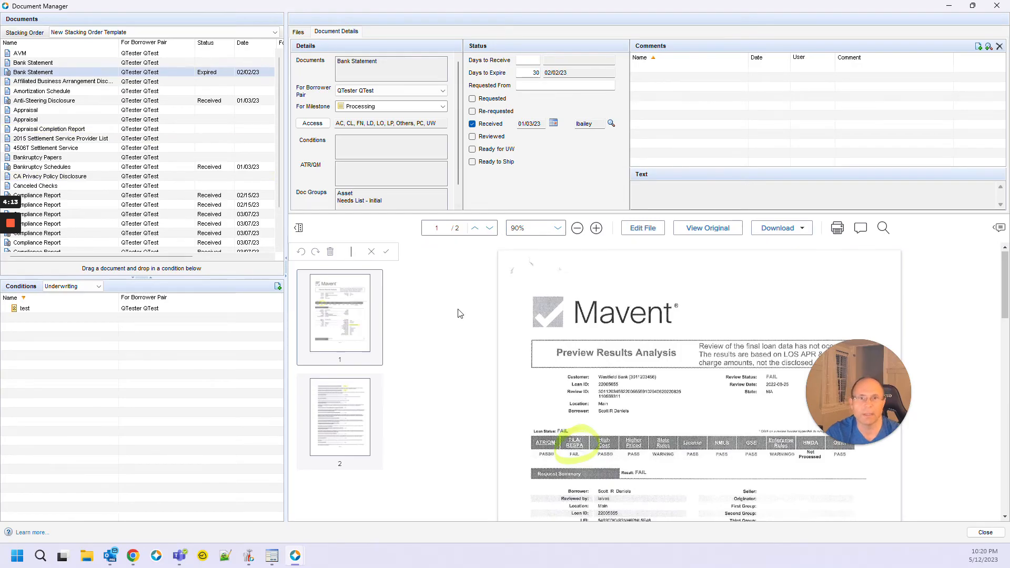
pyautogui.click(298, 32)
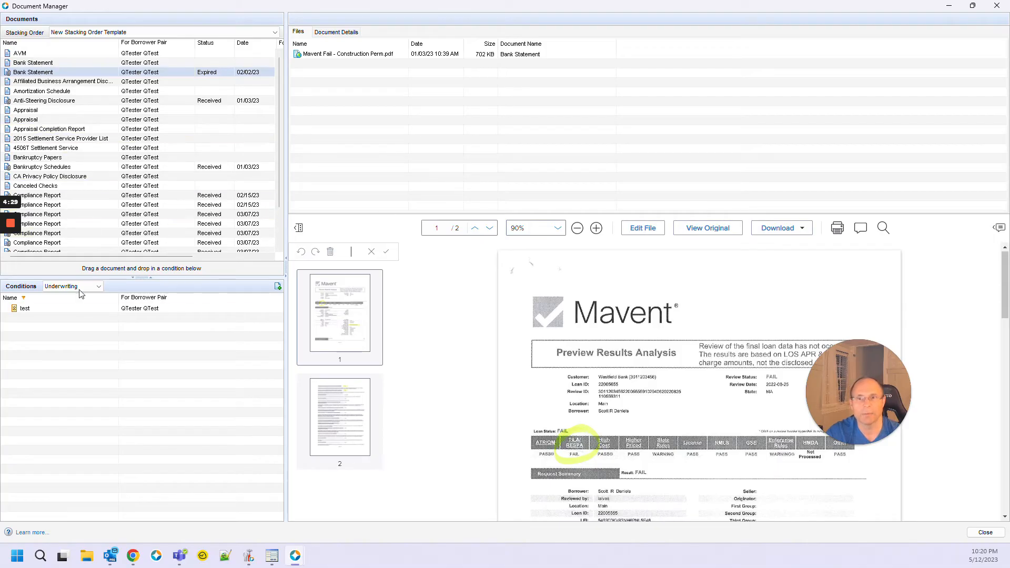
pyautogui.click(337, 32)
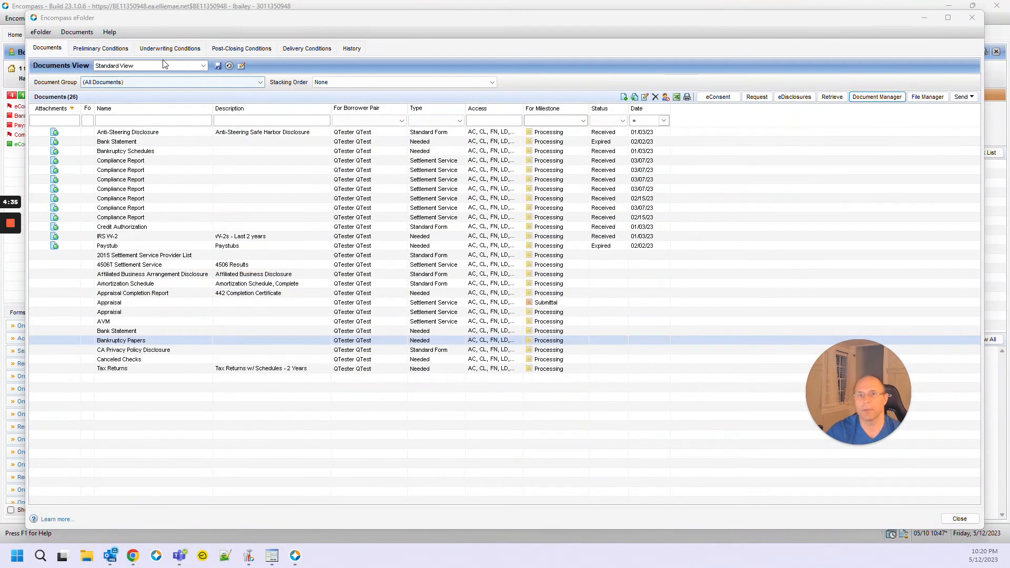
# Step: Add the Assets conditions from the conventional condition set to Underwriting Conditions
pyautogui.click(170, 49)
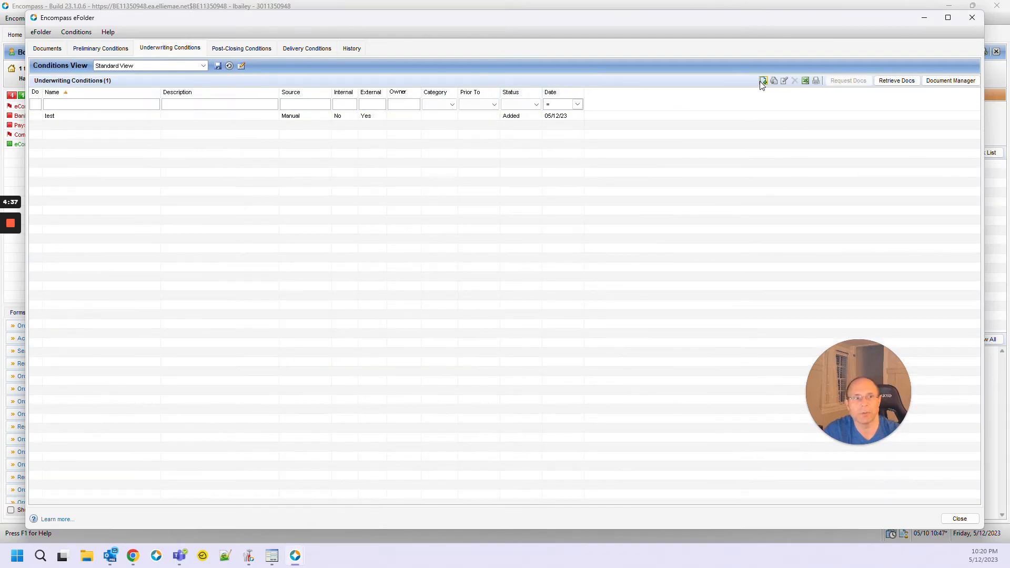
pyautogui.click(763, 80)
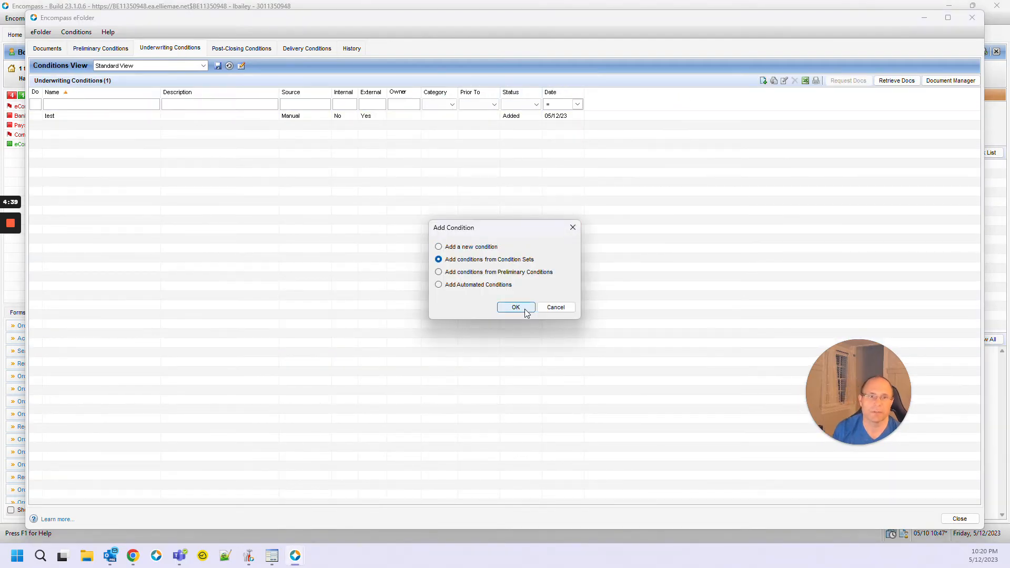
pyautogui.click(516, 307)
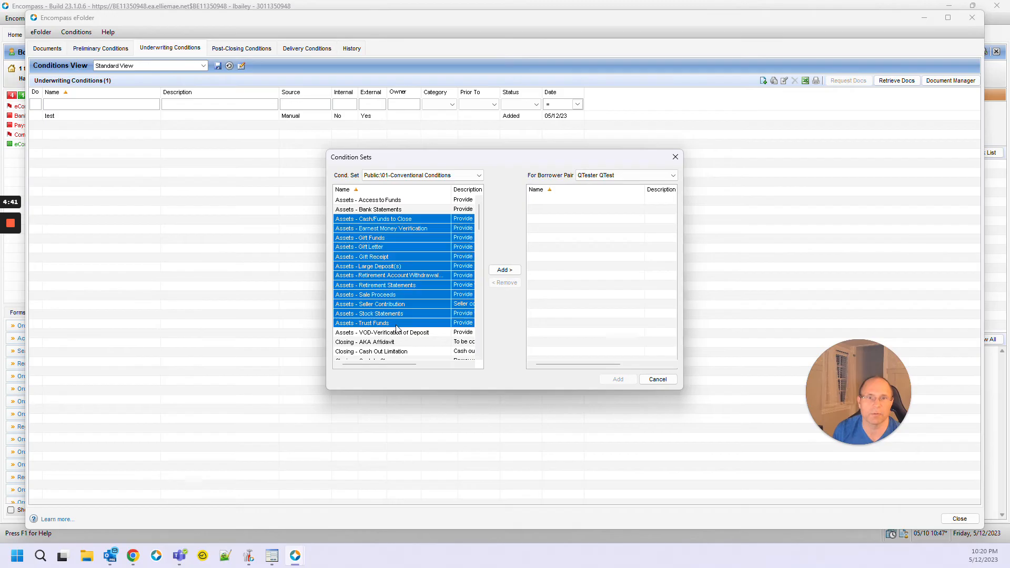
pyautogui.click(618, 379)
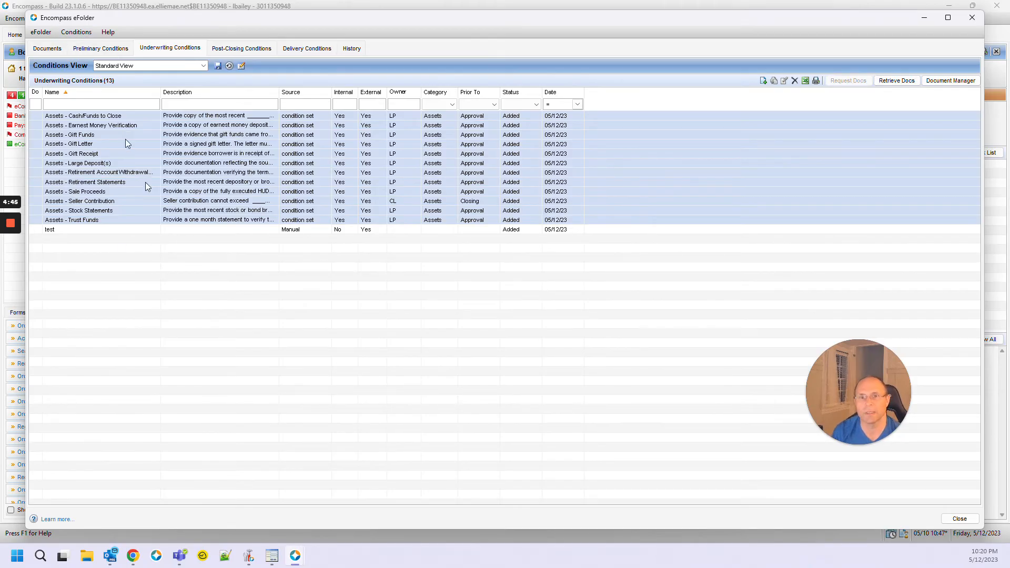
# Step: Assign the Bank Statement and two Compliance Reports to the Assets - Gift Funds condition
pyautogui.doubleClick(69, 135)
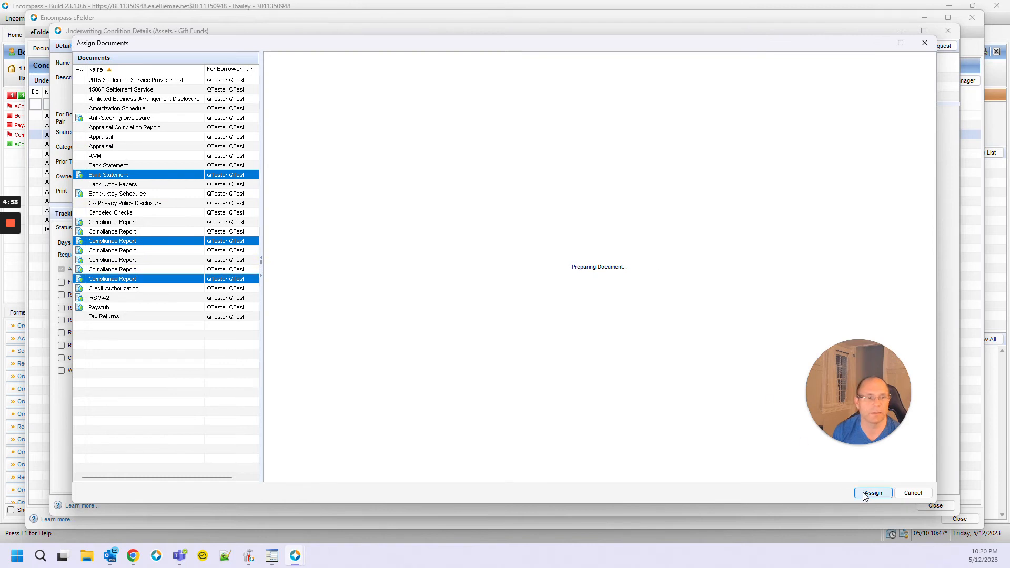
pyautogui.click(873, 492)
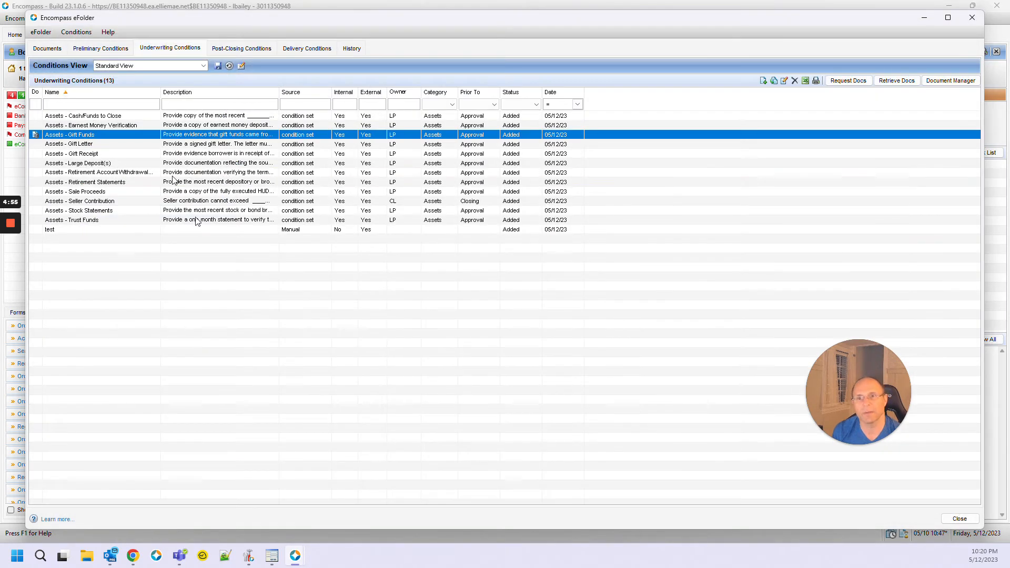
# Step: Reopen the Document Manager and expand Assets - Gift Funds to show its linked Bank Statement
pyautogui.click(55, 48)
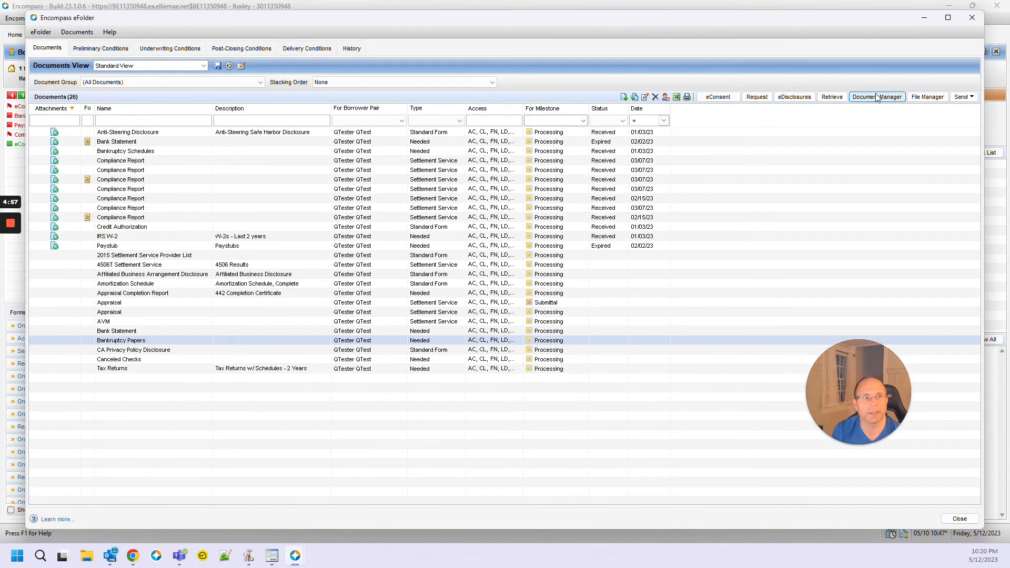
pyautogui.click(877, 96)
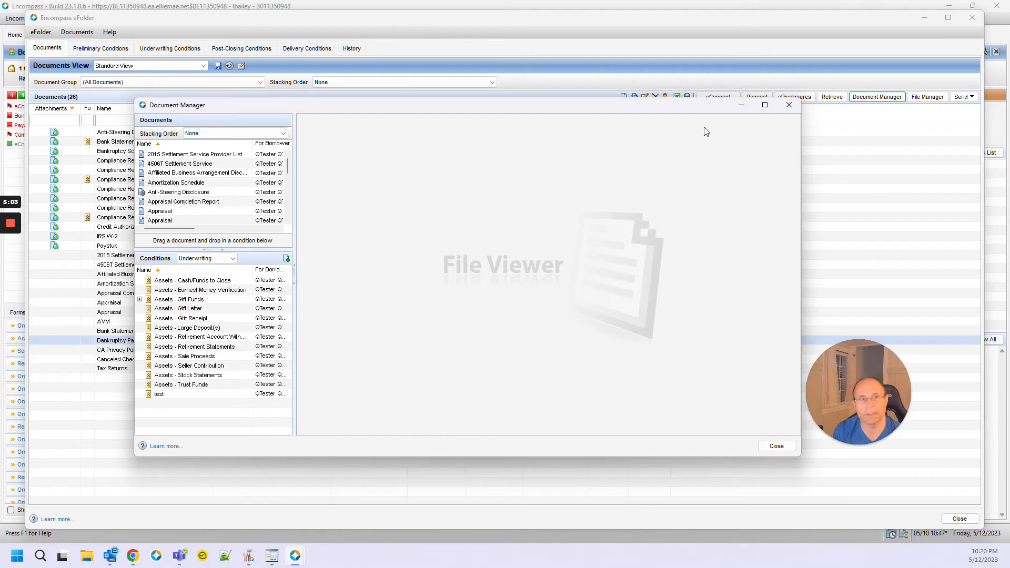
pyautogui.click(764, 104)
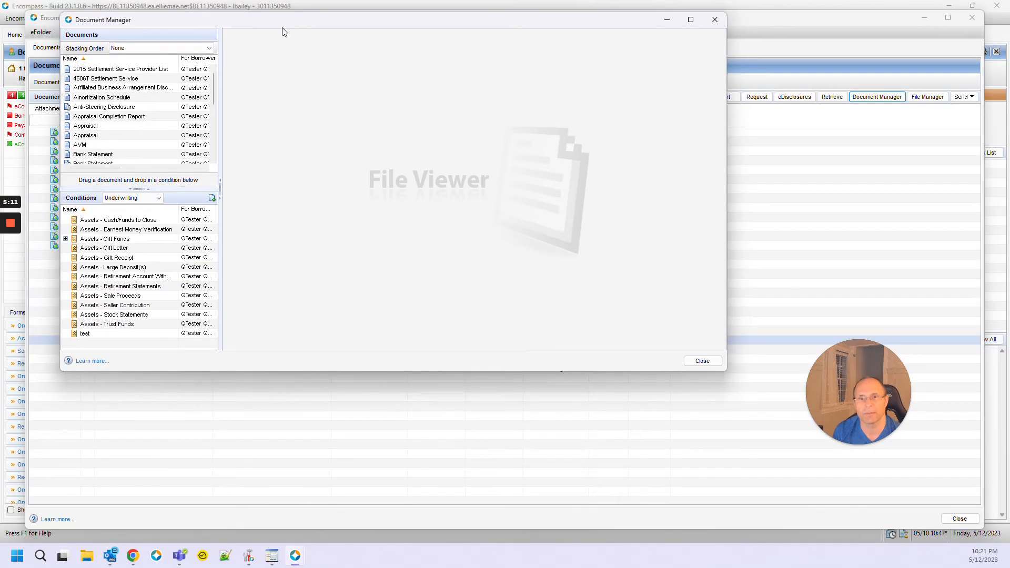
pyautogui.click(106, 237)
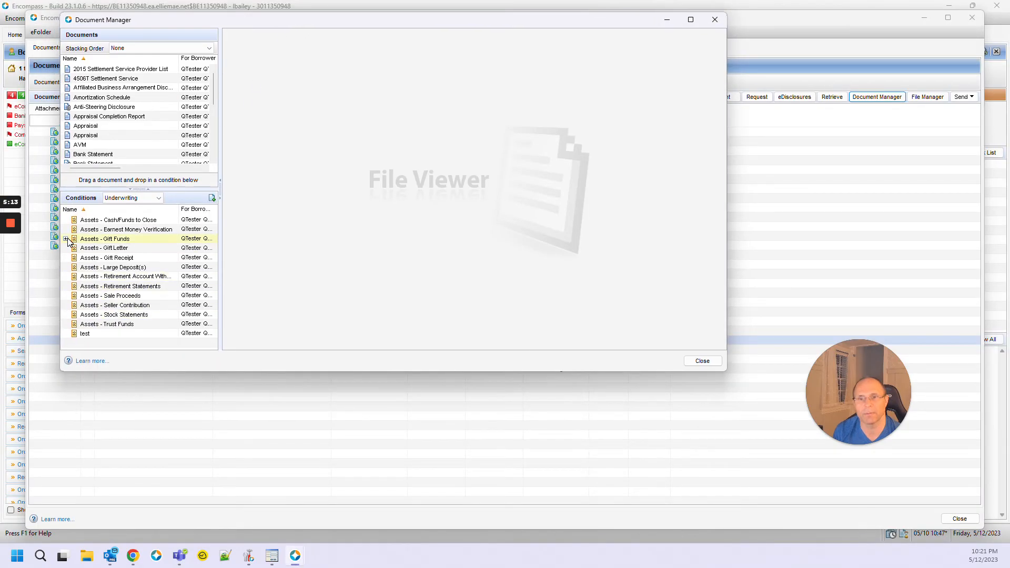
pyautogui.click(67, 237)
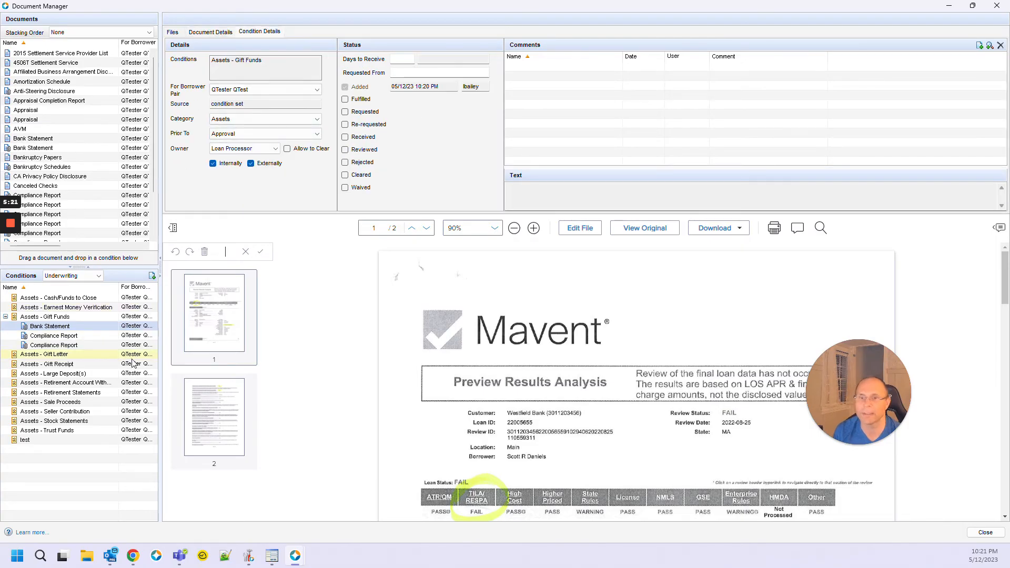
# Step: Review the linked Compliance Report and 4506T Settlement Service details, then close the Document Manager
pyautogui.click(52, 345)
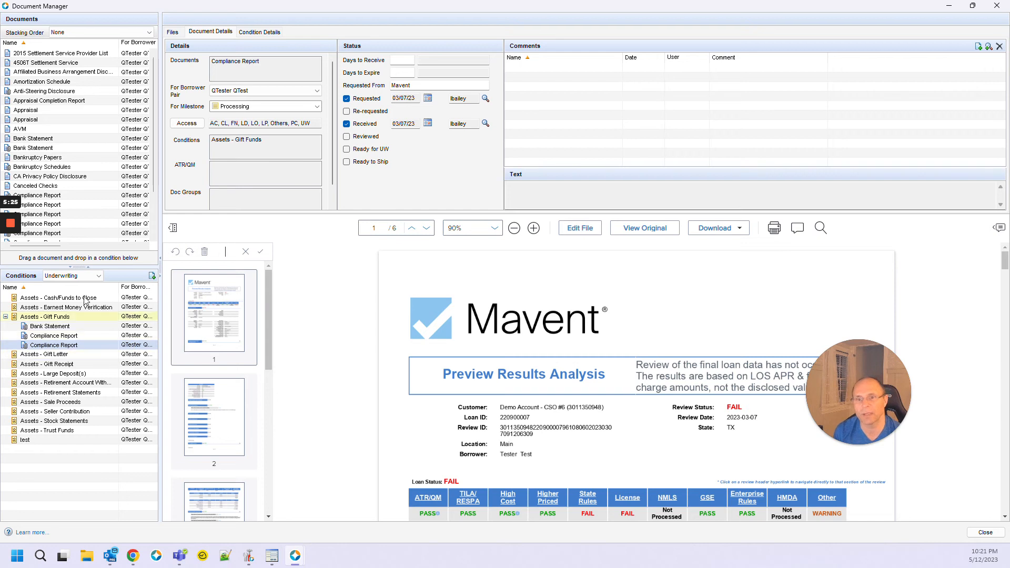
pyautogui.click(38, 62)
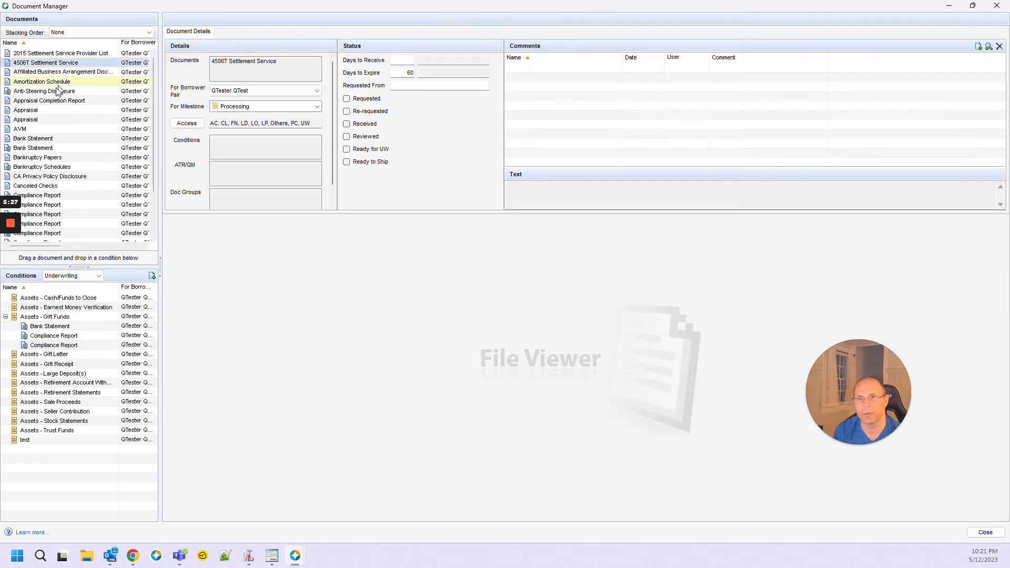
pyautogui.click(44, 90)
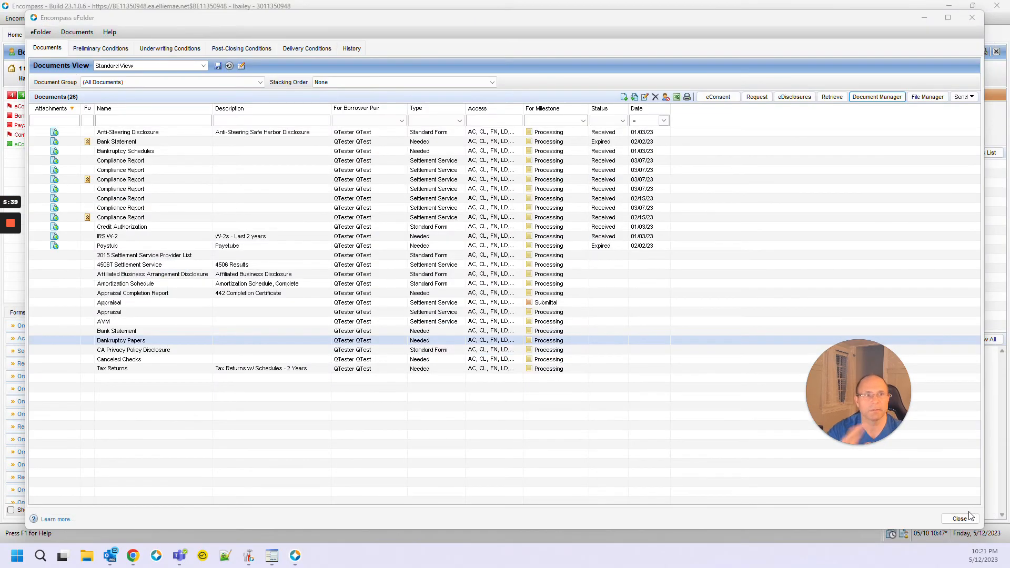
# Step: In the File Manager attach the Mavent PDF to Appraisal and apply the New Stacking Order Template
pyautogui.click(927, 97)
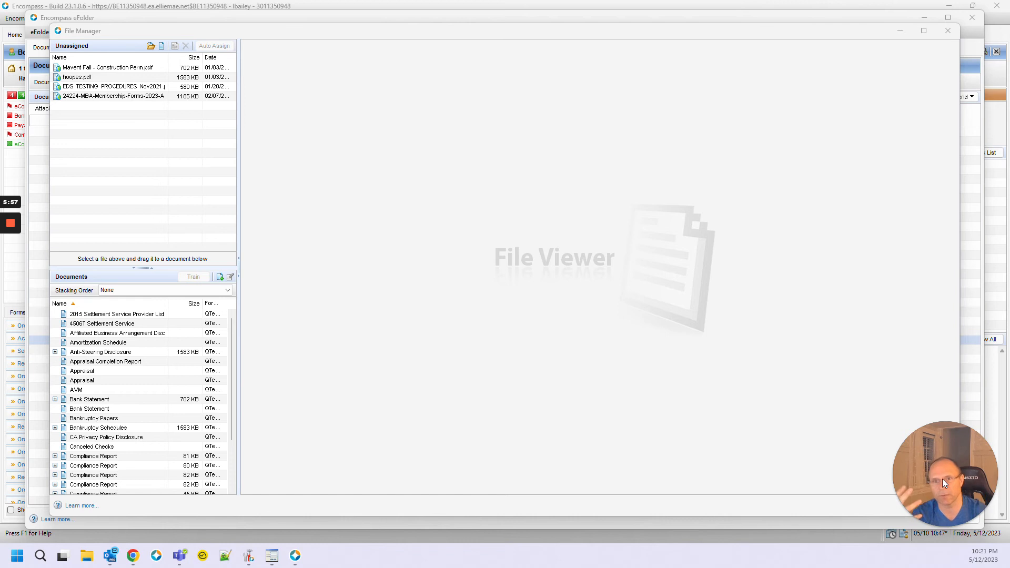
pyautogui.click(114, 86)
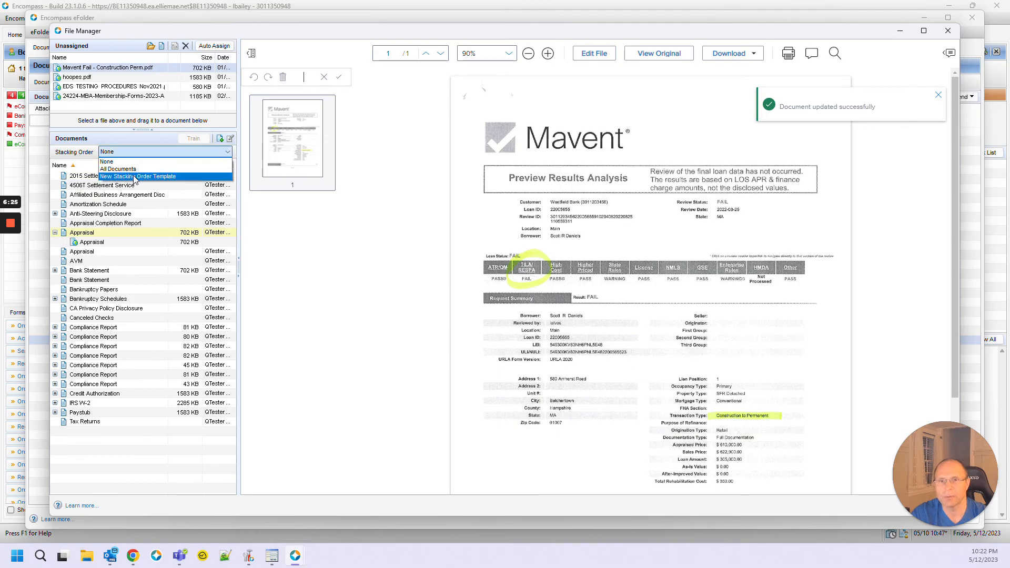
pyautogui.click(138, 177)
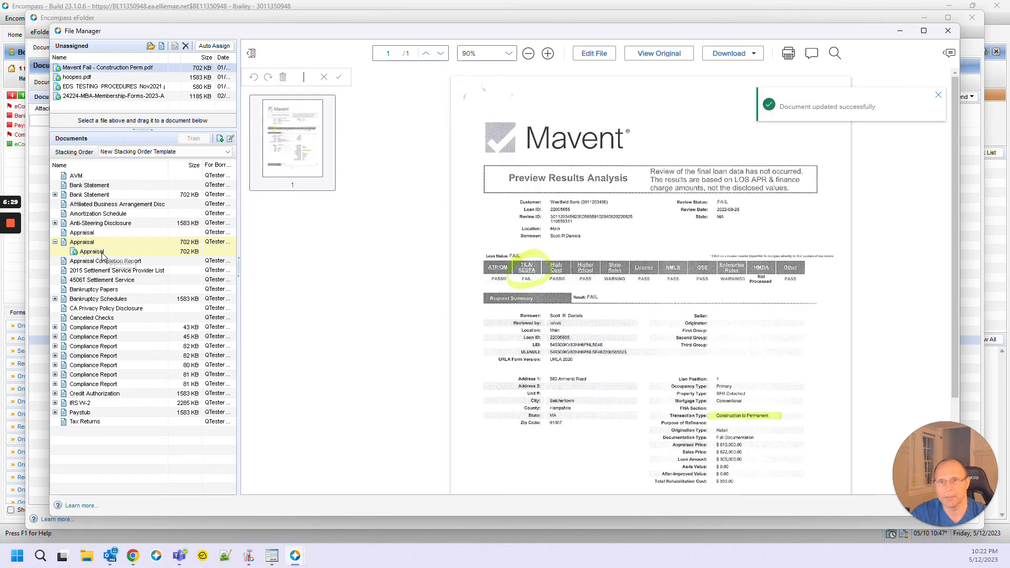
# Step: View the Bankruptcy Schedules file, then close the File Manager back to the eFolder
pyautogui.click(97, 299)
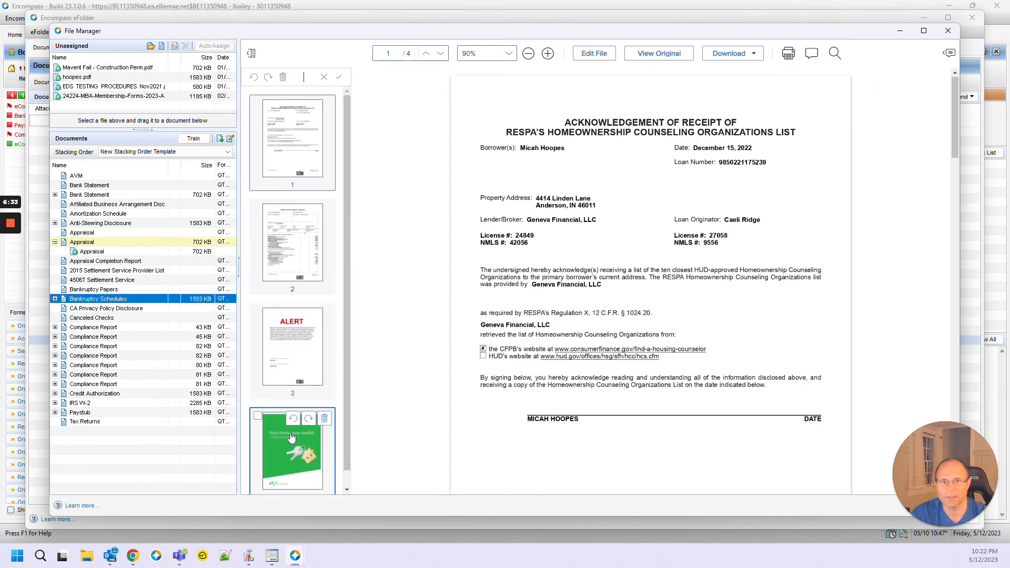
pyautogui.click(93, 326)
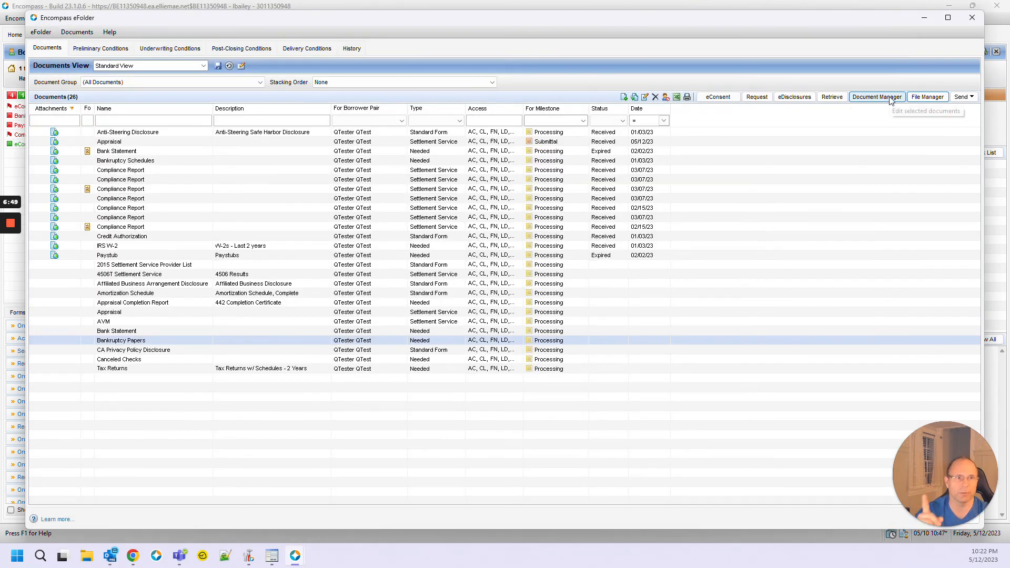
pyautogui.click(878, 96)
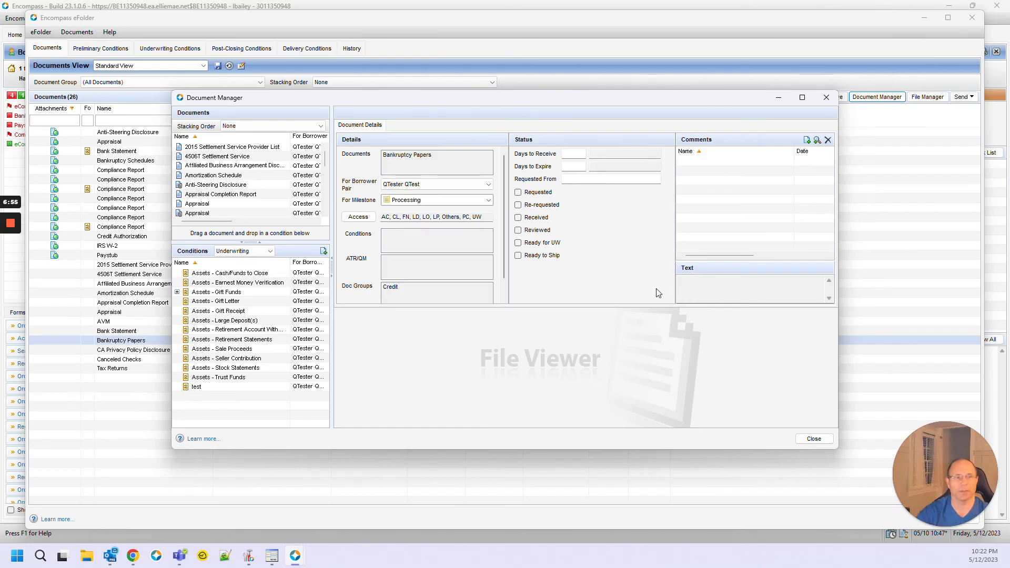
pyautogui.click(814, 439)
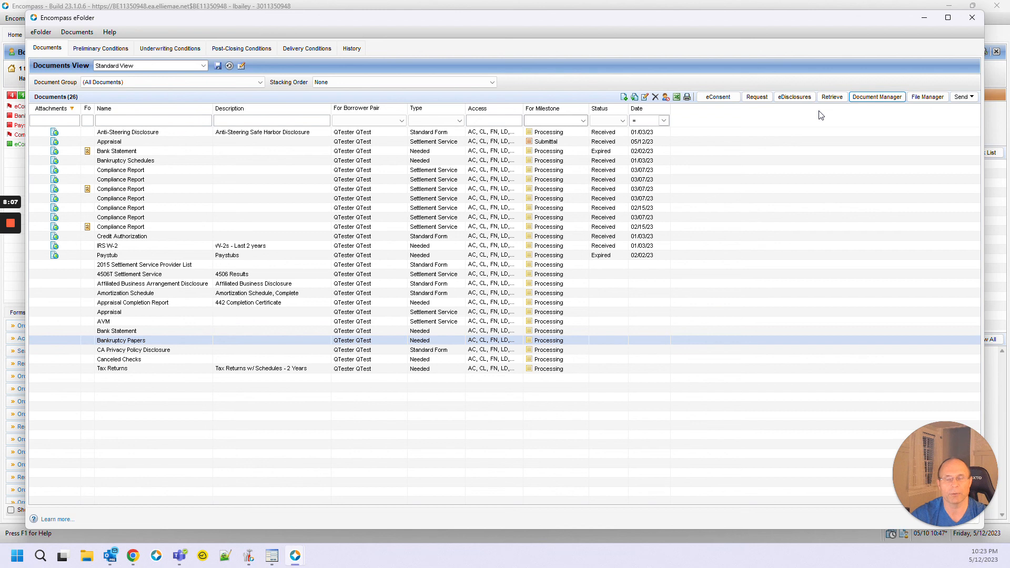
pyautogui.click(116, 151)
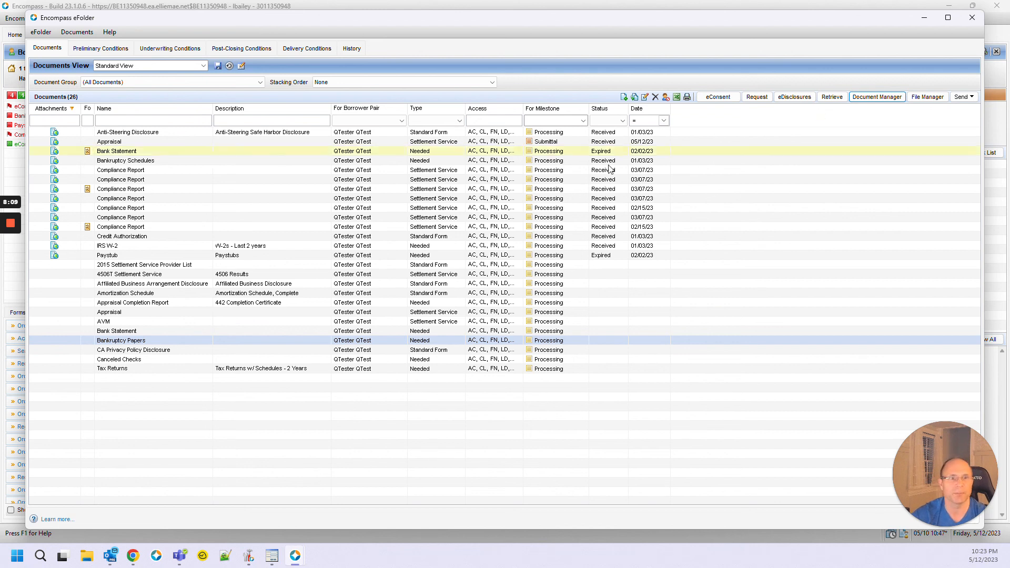